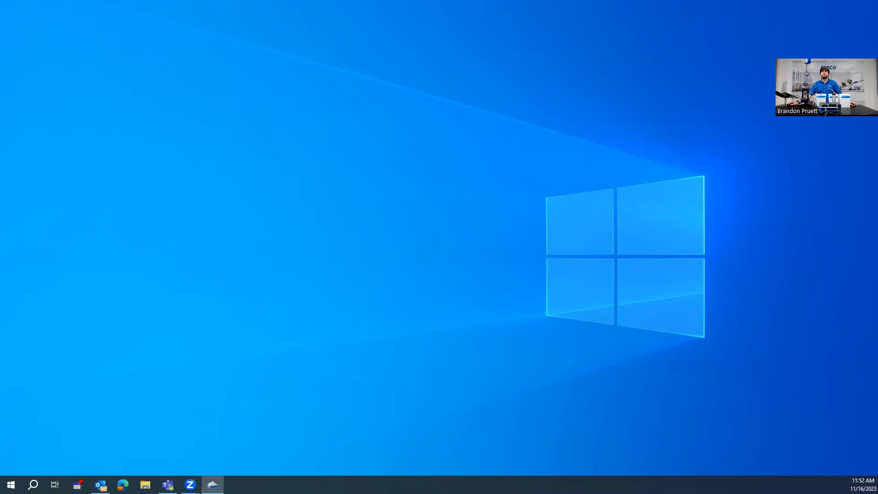
Step: Bring the PASCO Capstone window forward to show its start screen
{"action": "left_click", "coordinate": [213, 484]}
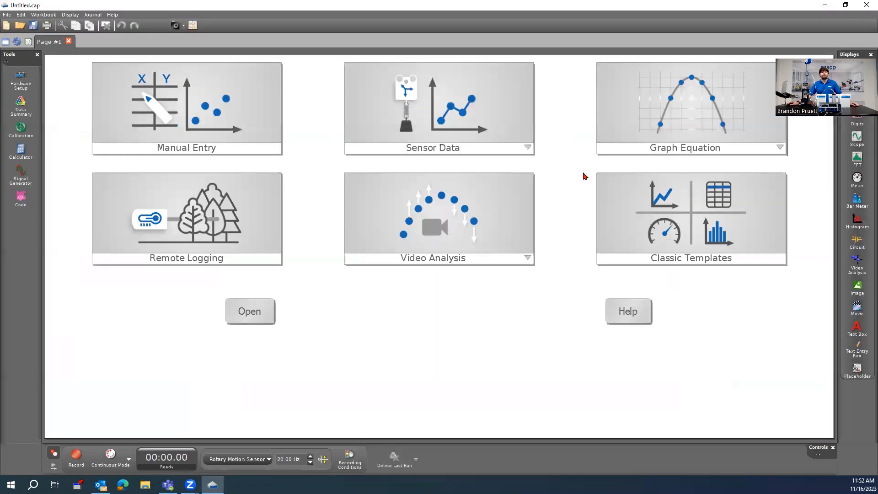
{"action": "mouse_move", "coordinate": [344, 355]}
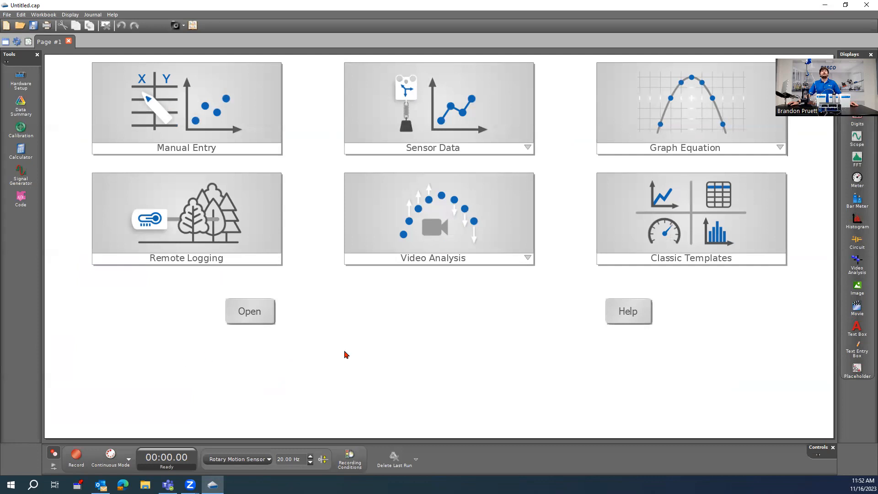
{"action": "mouse_move", "coordinate": [377, 301]}
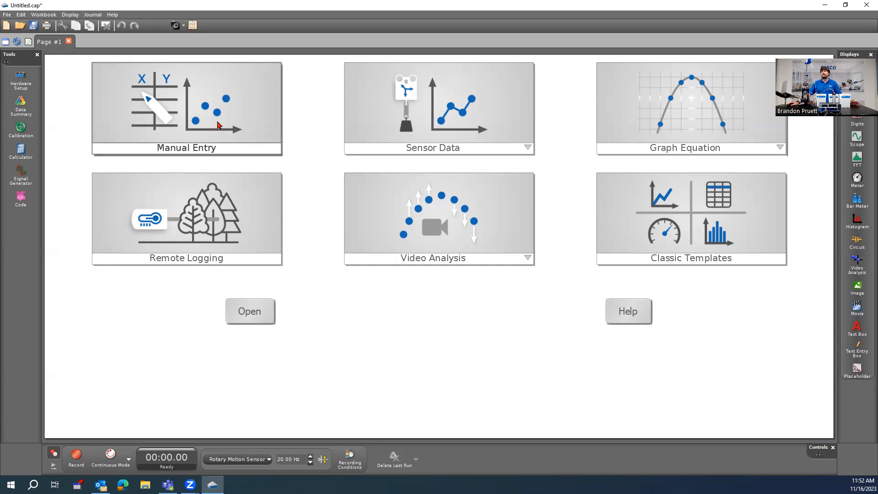
Step: Start a Manual Entry experiment with a data table and graph, and restore the Tools palette
{"action": "left_click", "coordinate": [186, 106]}
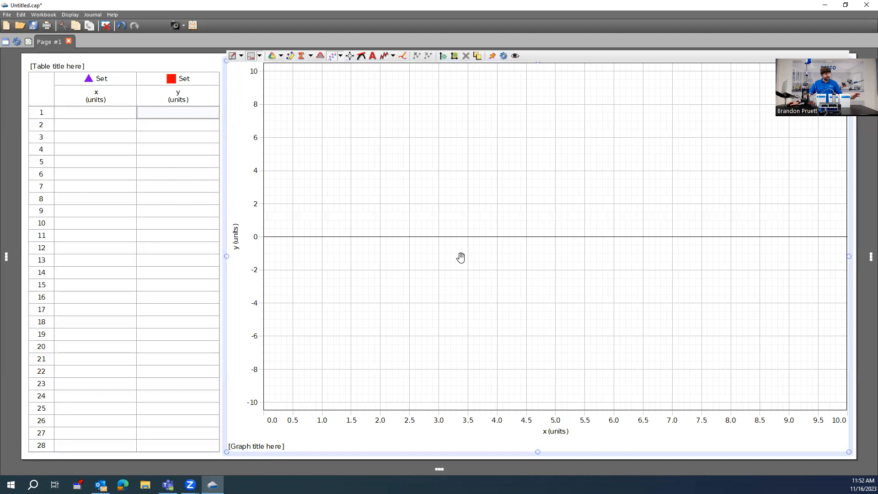
{"action": "mouse_move", "coordinate": [341, 284]}
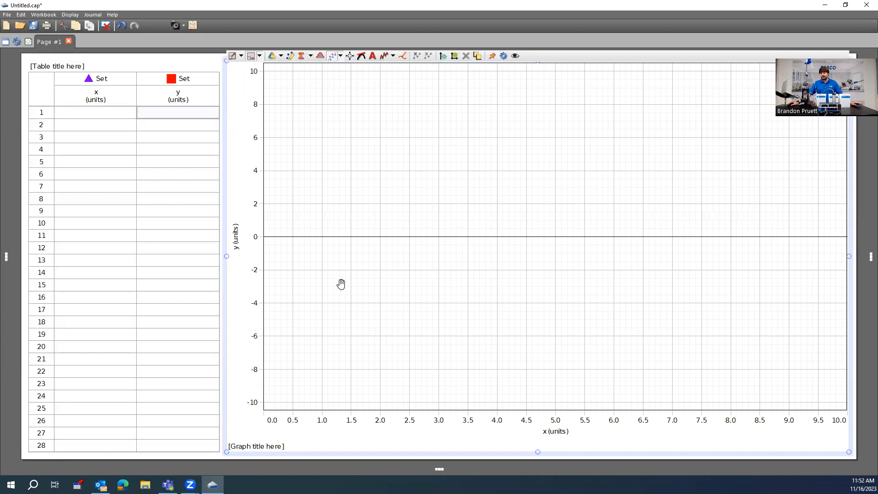
{"action": "mouse_move", "coordinate": [328, 289]}
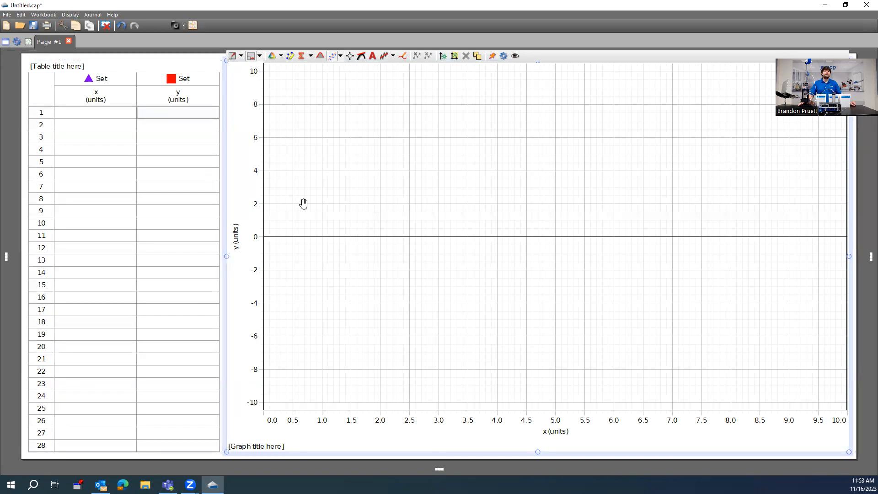
{"action": "left_click", "coordinate": [96, 95]}
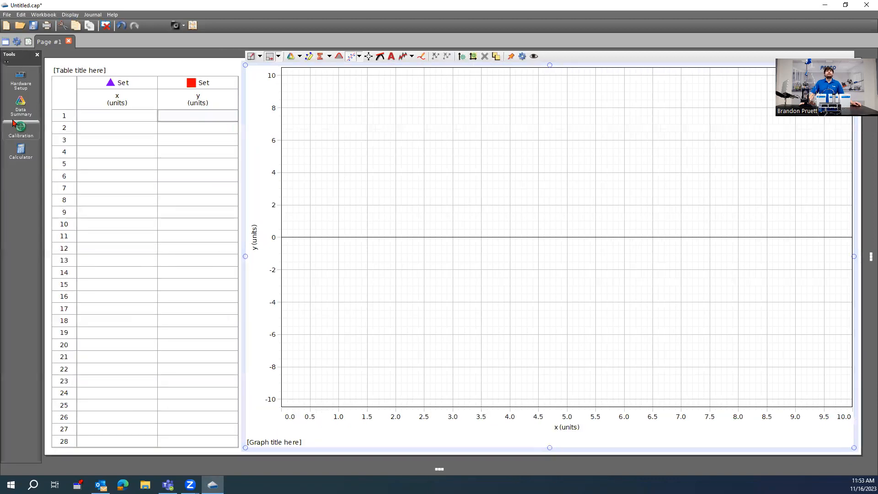
Step: Open the Calculator from Tools and begin a new calculation in its first row
{"action": "left_click", "coordinate": [8, 62]}
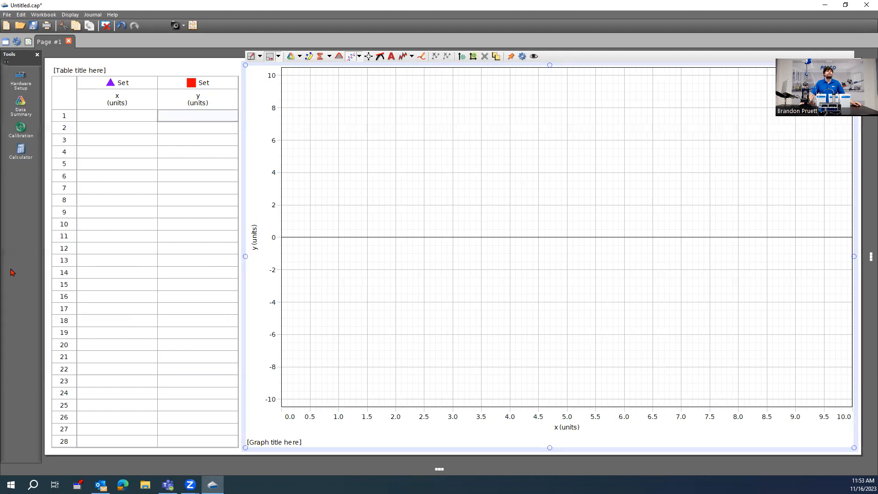
{"action": "left_click", "coordinate": [21, 152]}
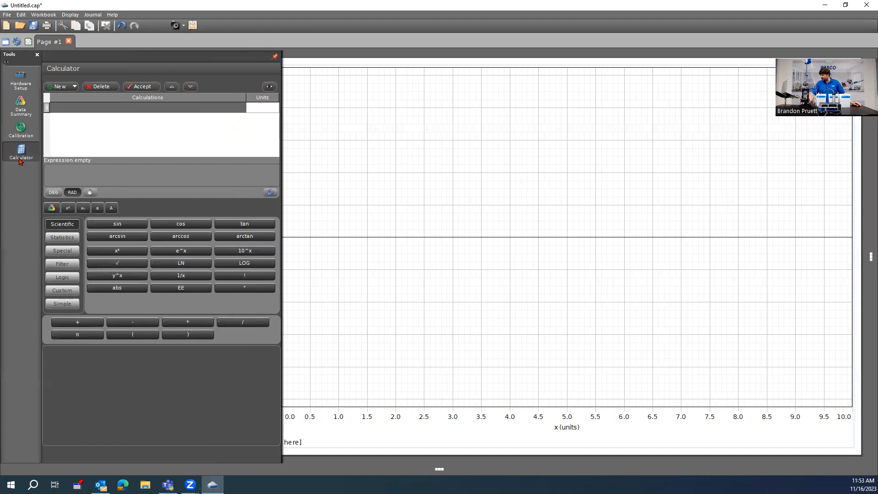
{"action": "mouse_move", "coordinate": [21, 154]}
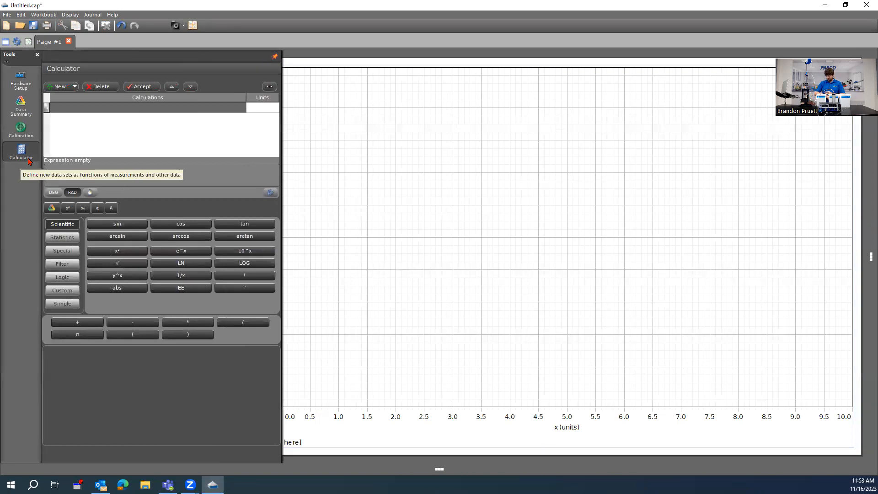
{"action": "mouse_move", "coordinate": [61, 114]}
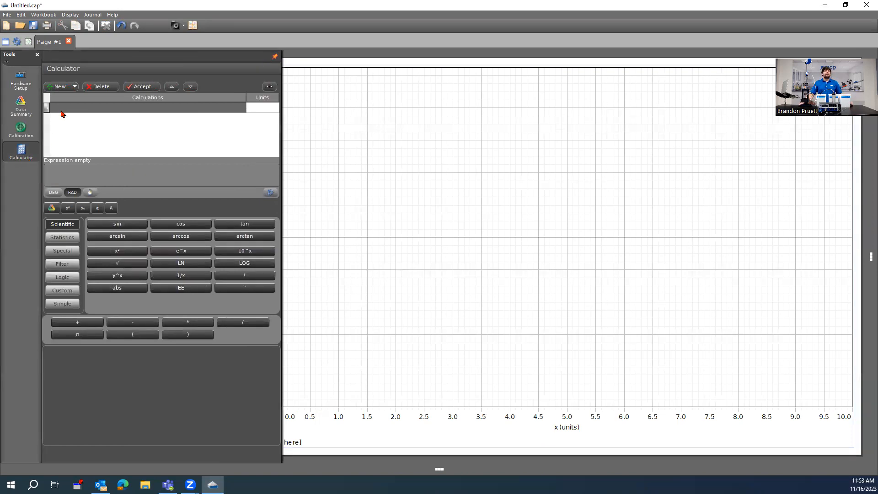
{"action": "left_click", "coordinate": [145, 110]}
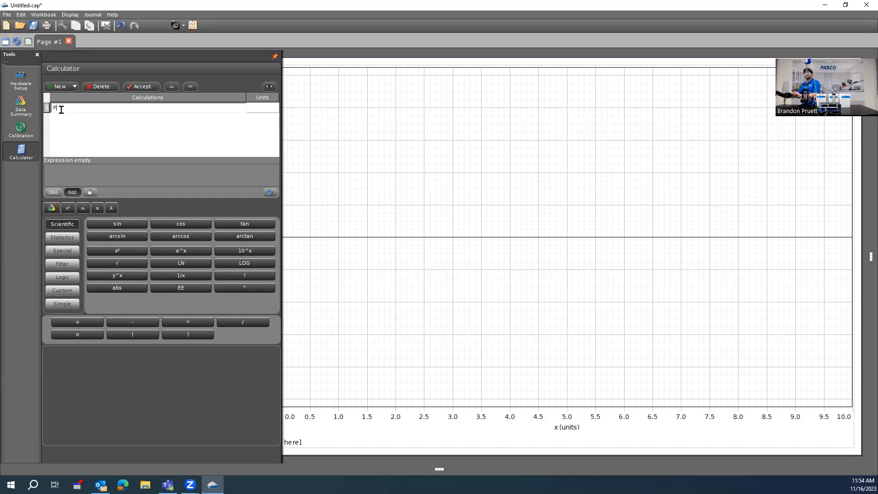
Step: Name the first calculation Piston_and_Can, correcting mistyped digits in the expression
{"action": "type", "text": "Piston_and_Can"}
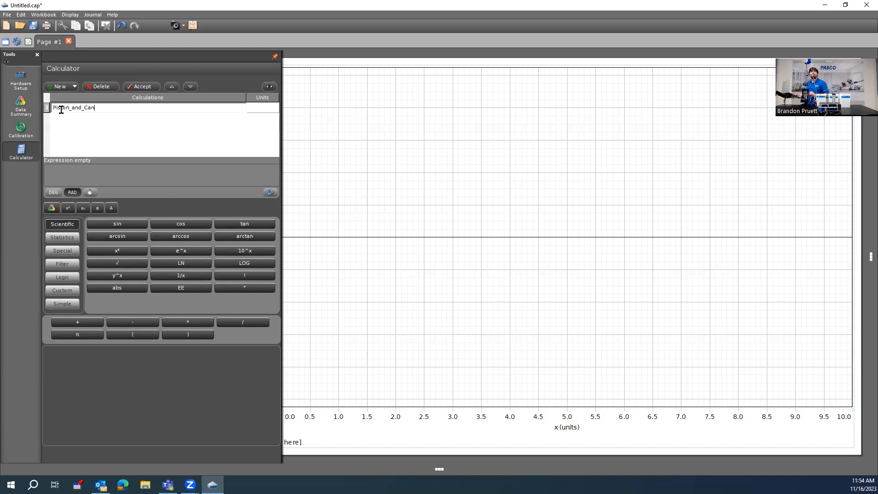
{"action": "type", "text": "="}
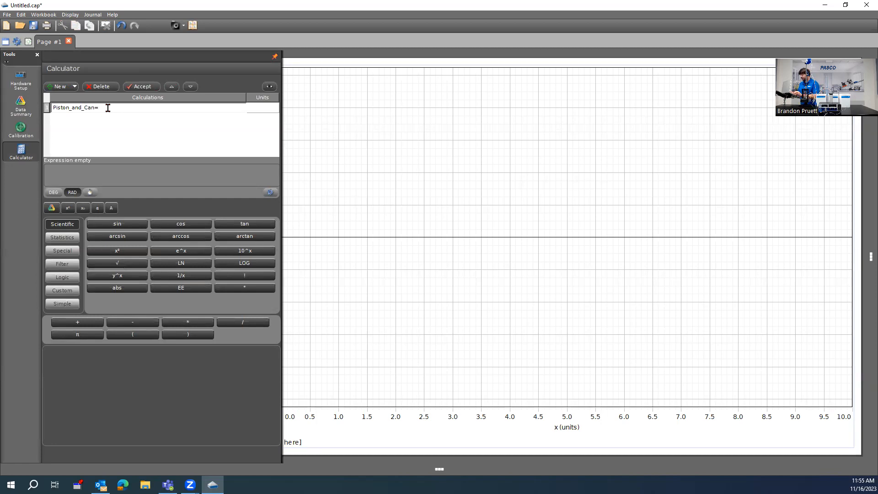
{"action": "type", "text": "("}
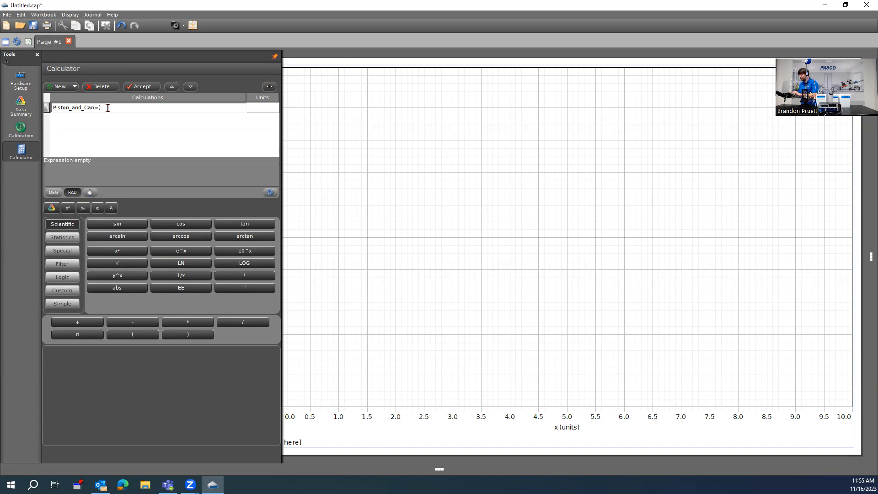
{"action": "type", "text": "45"}
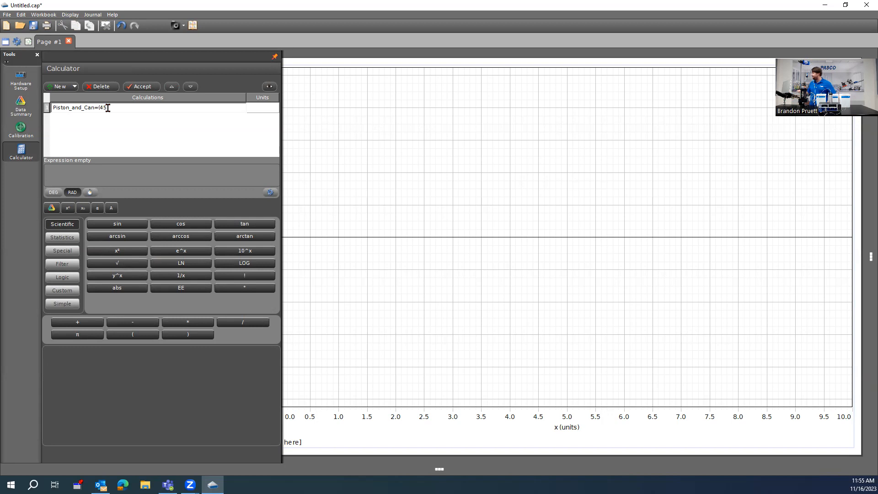
{"action": "key", "text": "backspace"}
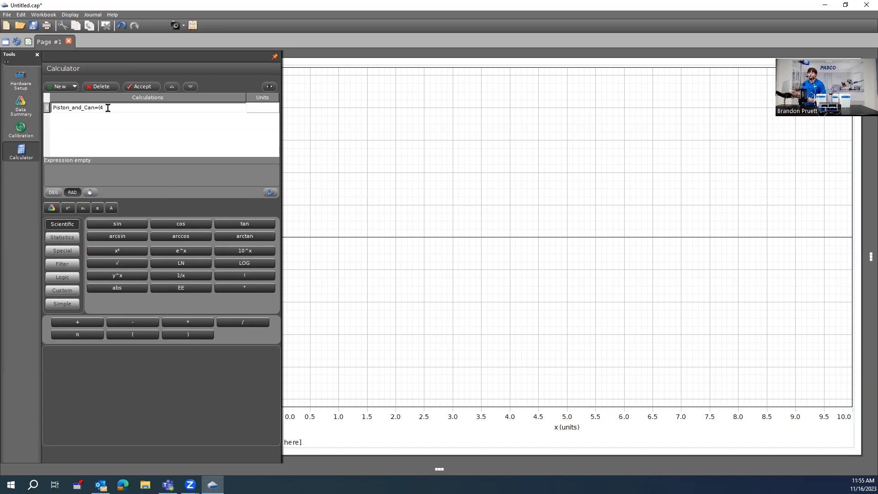
{"action": "type", "text": "4"}
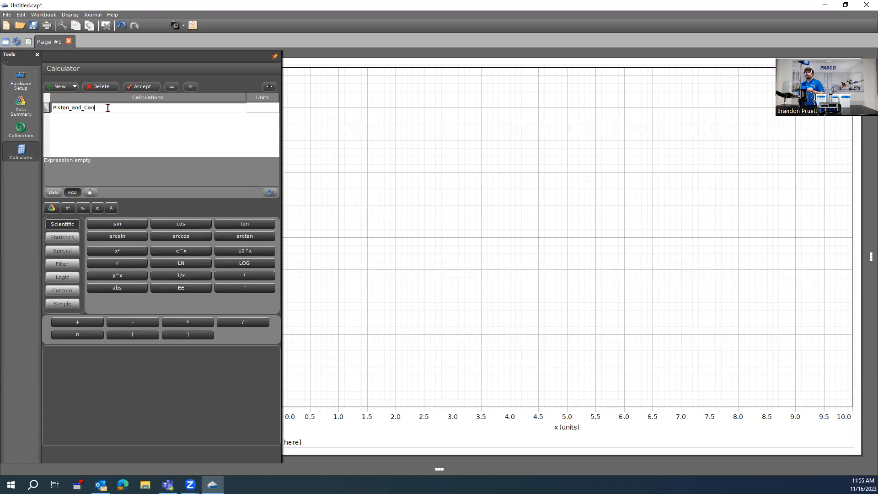
Step: Build the volume expression (48*π*16.25*) for Piston_and_Can
{"action": "type", "text": "="}
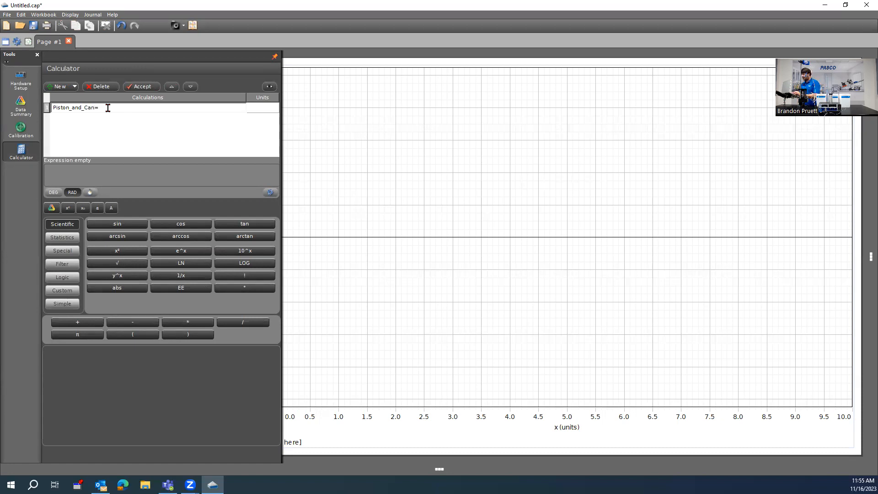
{"action": "type", "text": "4"}
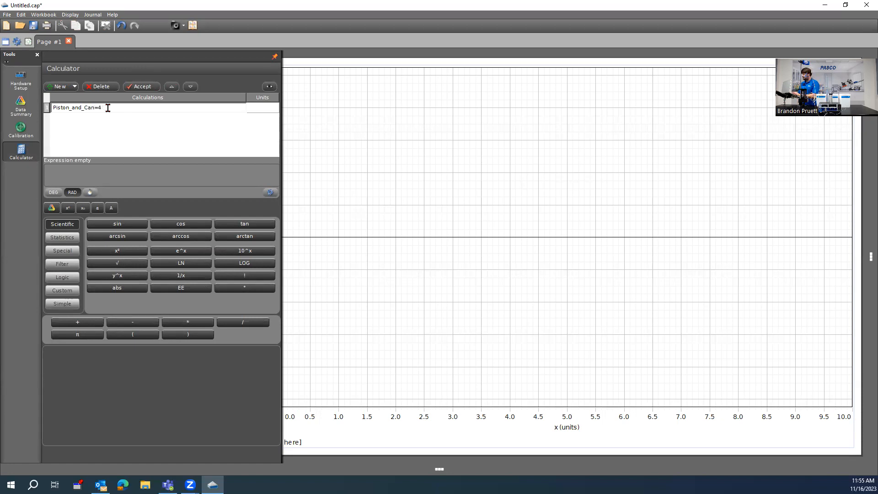
{"action": "type", "text": "(48*"}
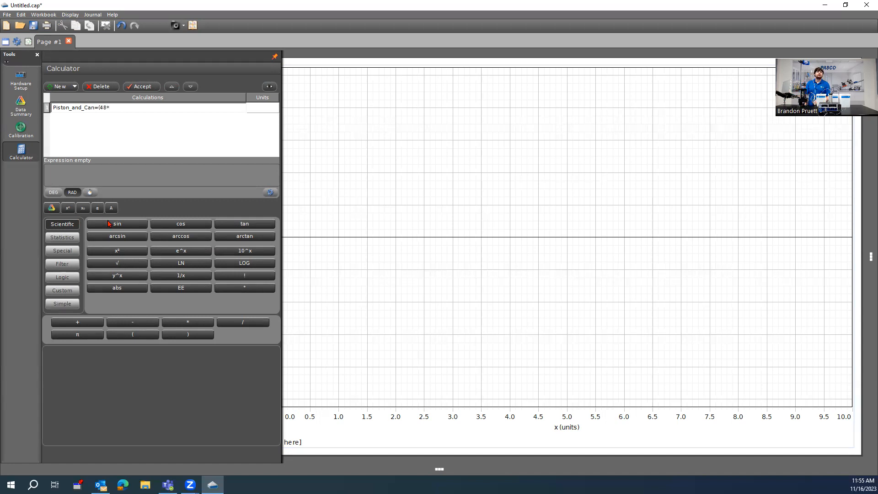
{"action": "left_click", "coordinate": [76, 335]}
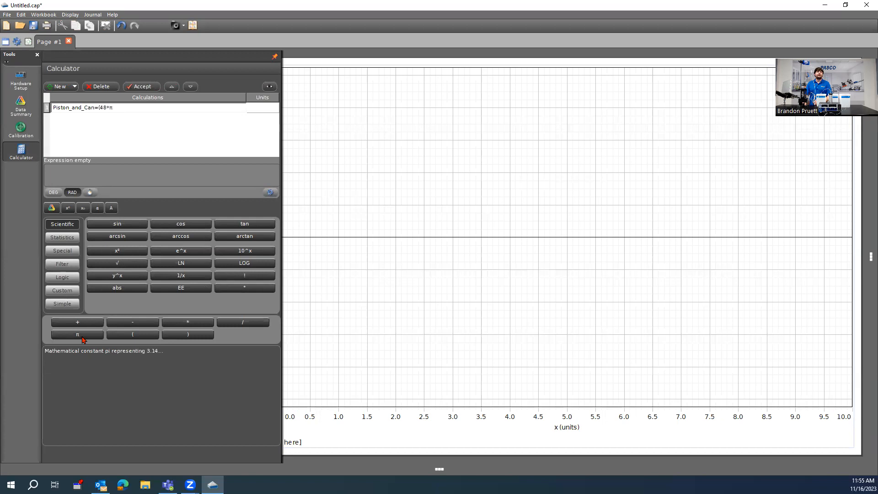
{"action": "left_click", "coordinate": [77, 334]}
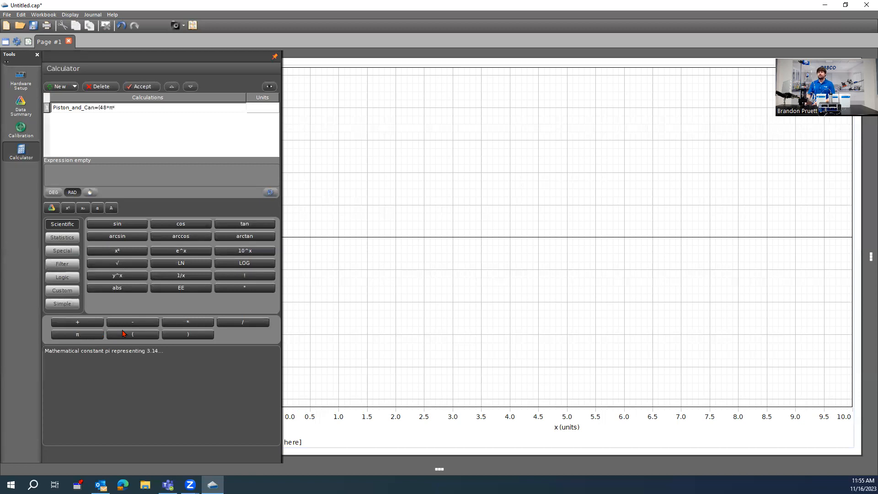
{"action": "mouse_move", "coordinate": [180, 275]}
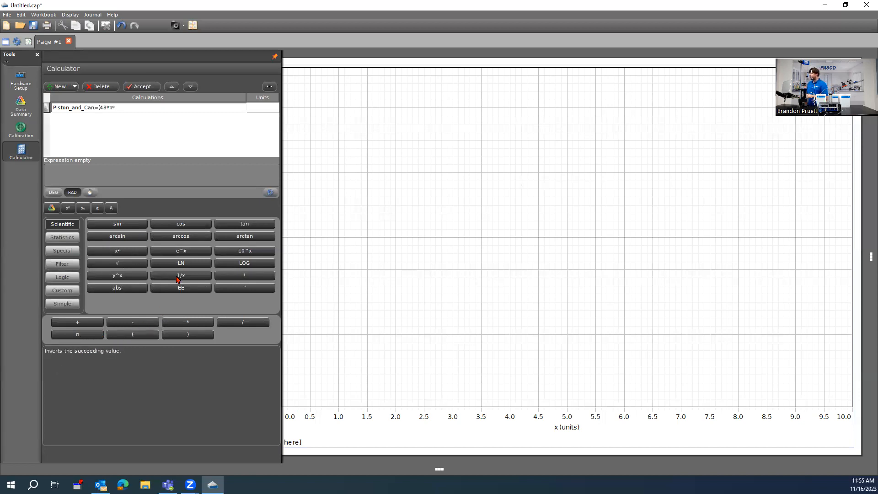
{"action": "type", "text": "16"}
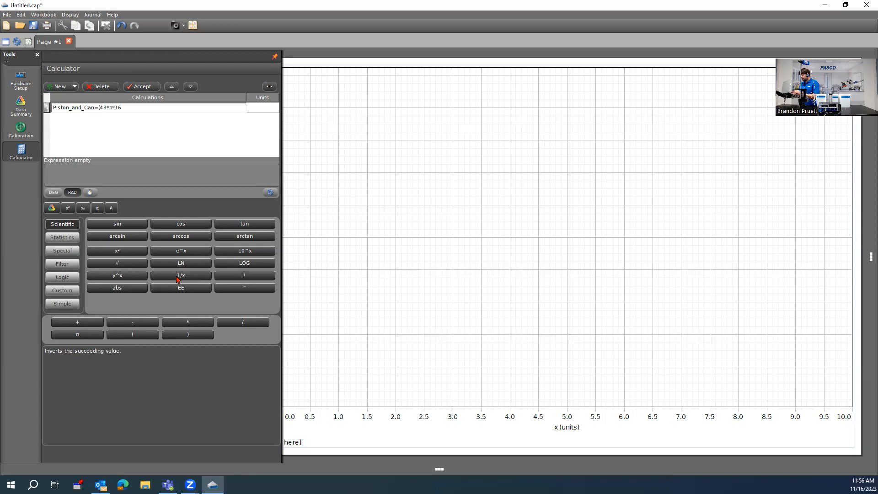
{"action": "type", "text": ".25²)"}
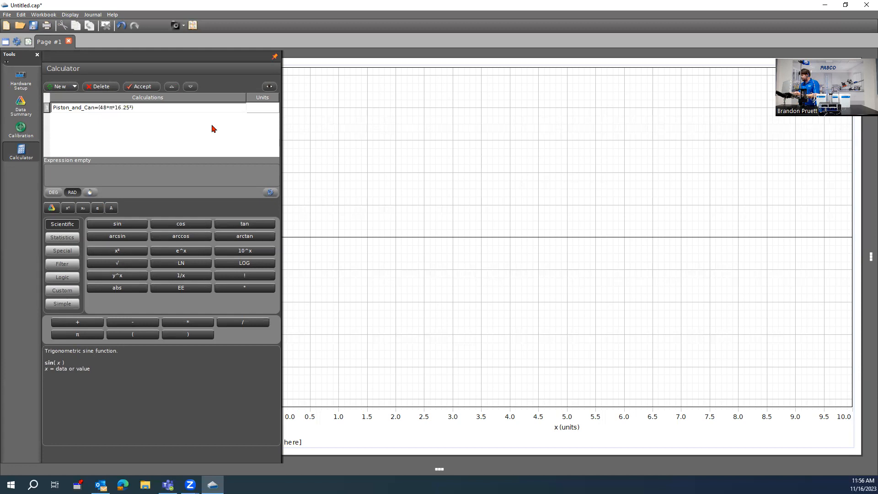
Step: Begin the subtracted π term of the Piston_and_Can formula
{"action": "type", "text": "?"}
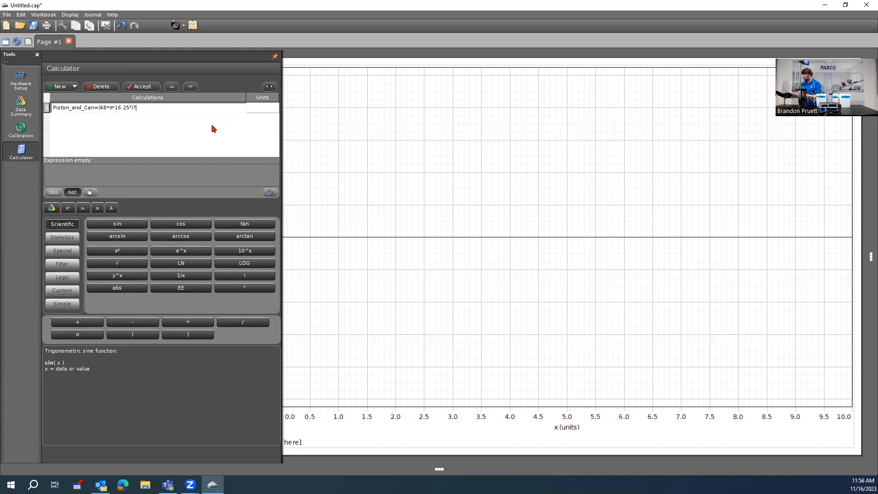
{"action": "type", "text": "/1000)"}
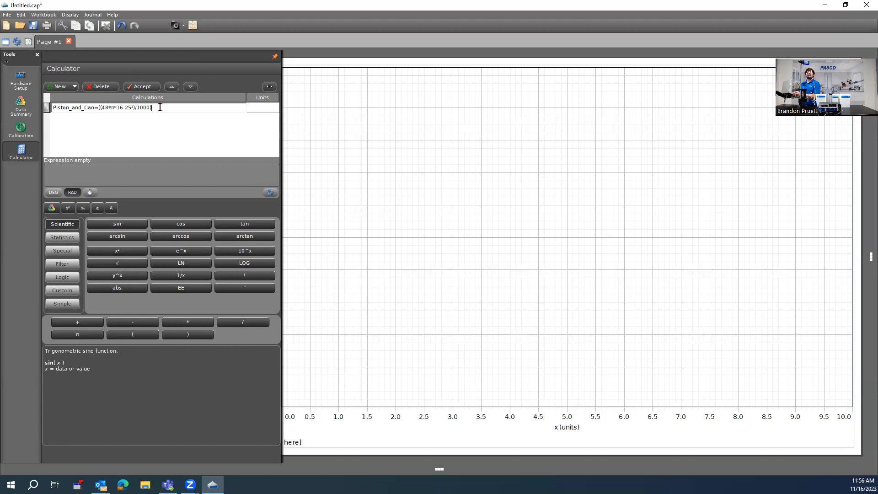
{"action": "type", "text": "+"}
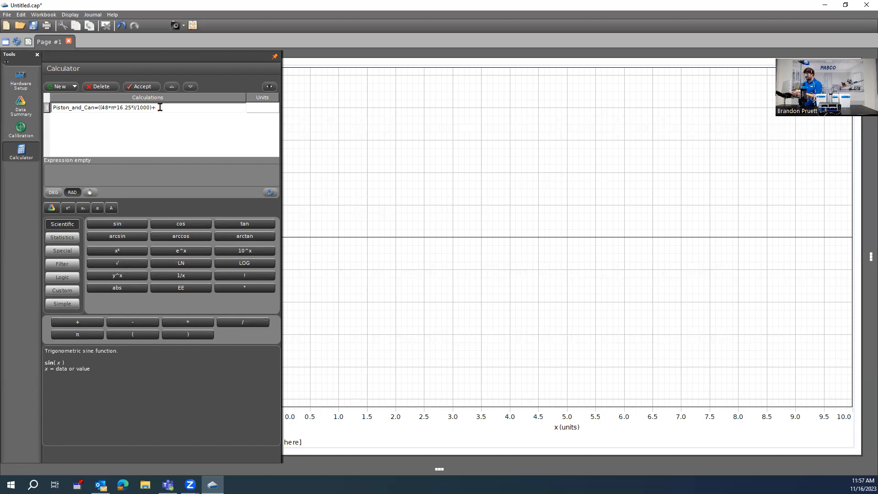
{"action": "type", "text": "177-"}
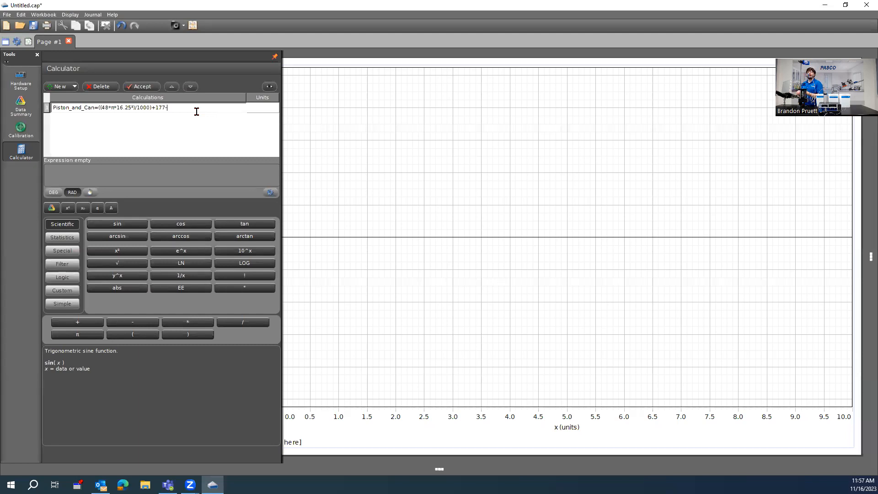
{"action": "type", "text": "("}
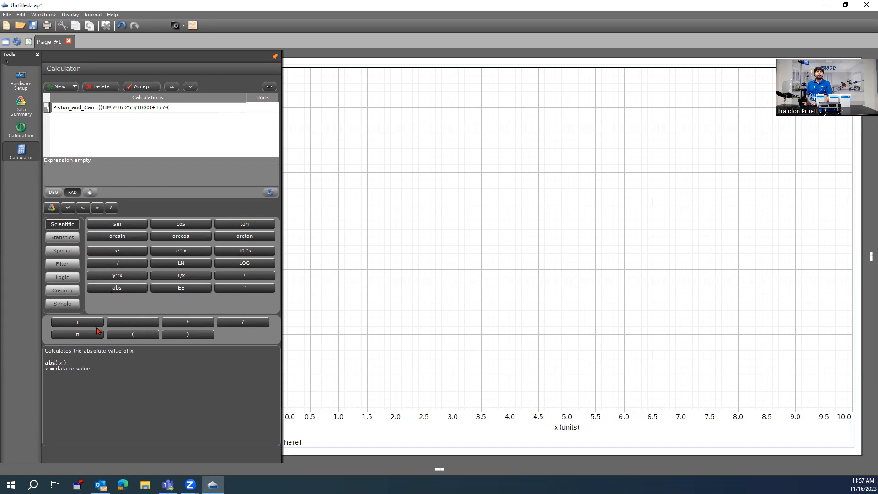
{"action": "left_click", "coordinate": [77, 335]}
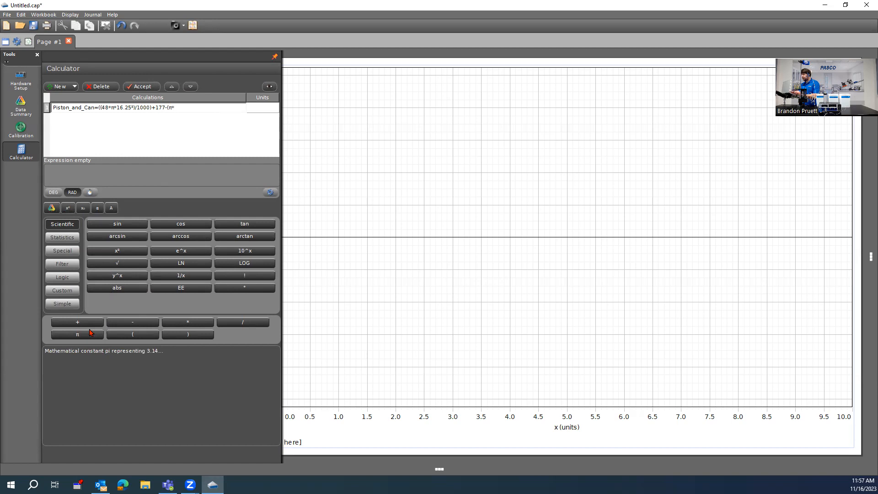
{"action": "type", "text": "16.25"}
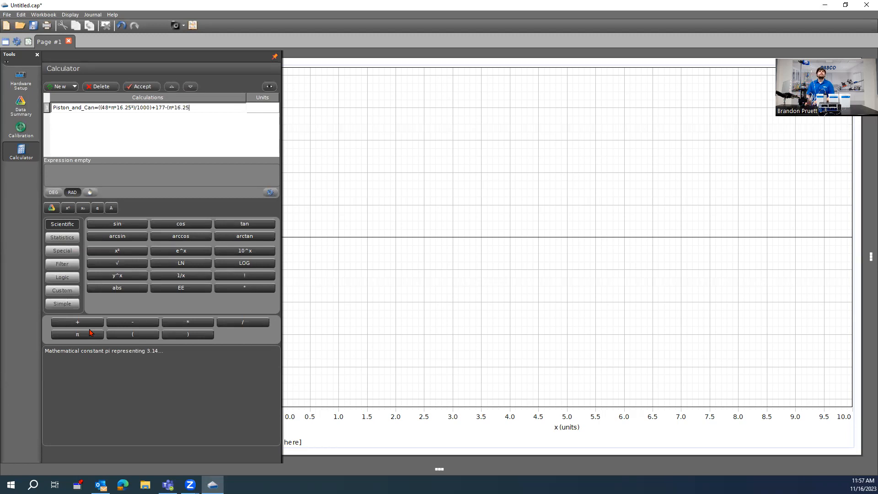
Step: Square 16.25 and insert the rotary Position in mm, divided by 1000
{"action": "left_click", "coordinate": [67, 208]}
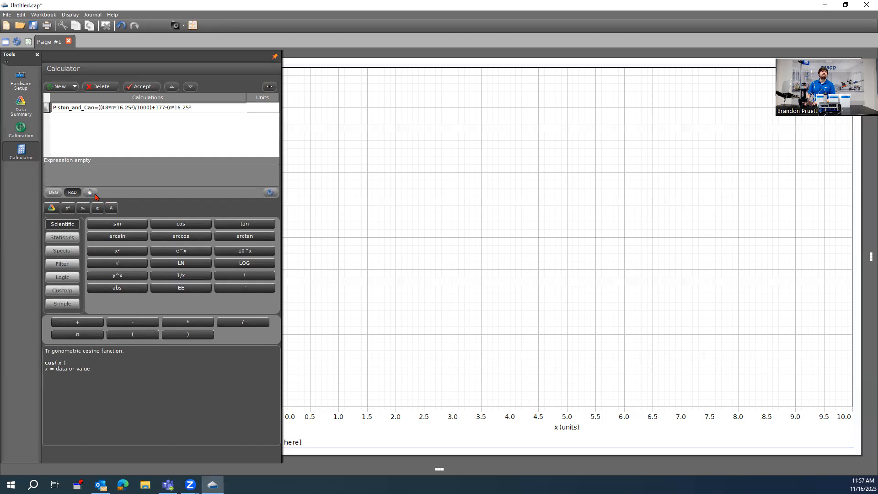
{"action": "mouse_move", "coordinate": [90, 192]}
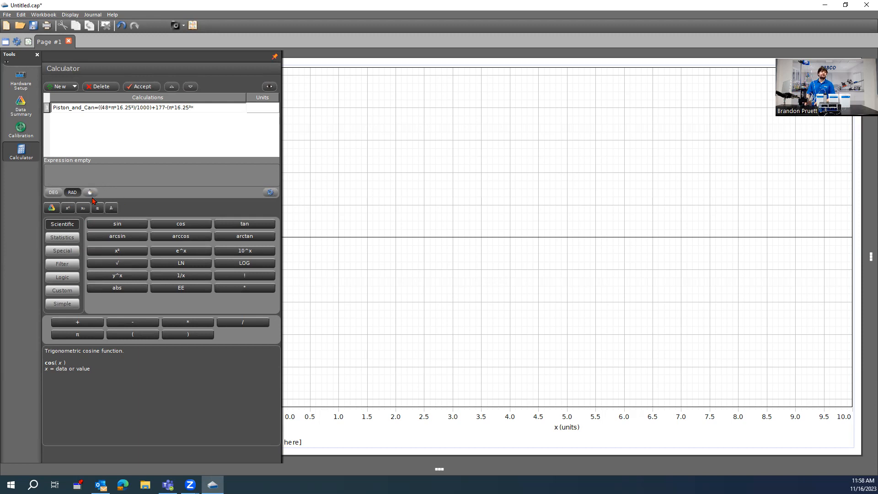
{"action": "left_click", "coordinate": [51, 208]}
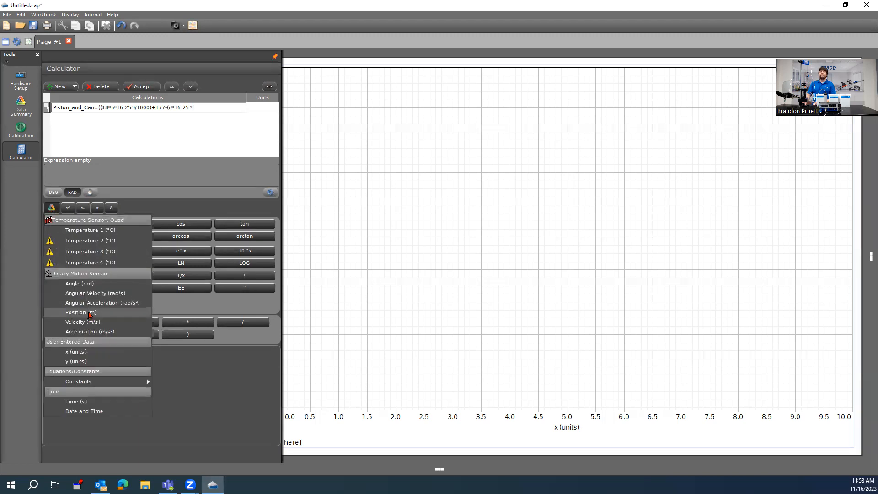
{"action": "left_click", "coordinate": [79, 312]}
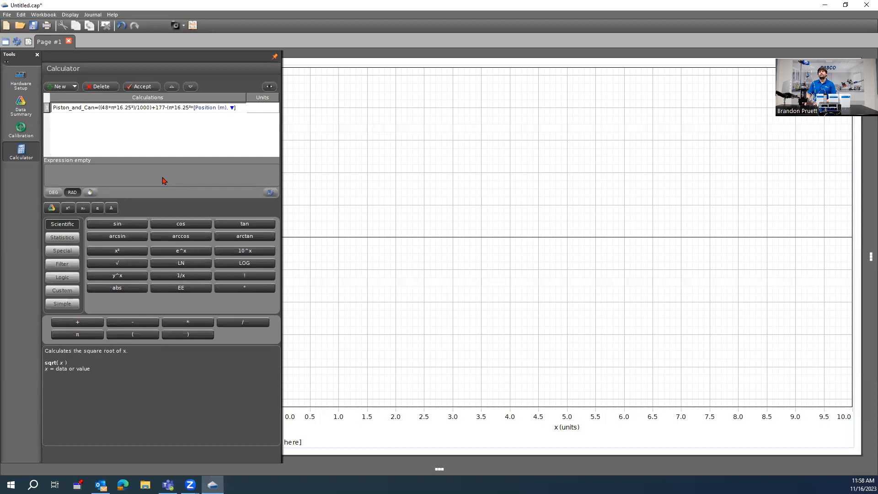
{"action": "left_click", "coordinate": [232, 107]}
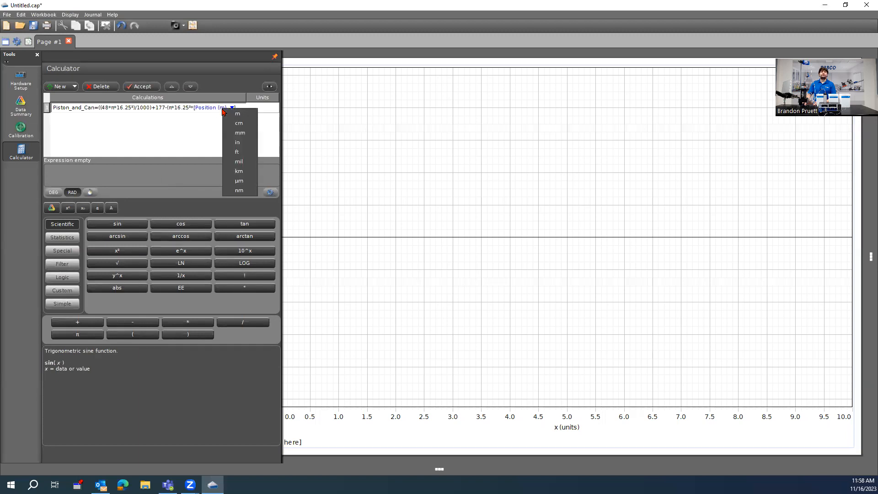
{"action": "left_click", "coordinate": [239, 123]}
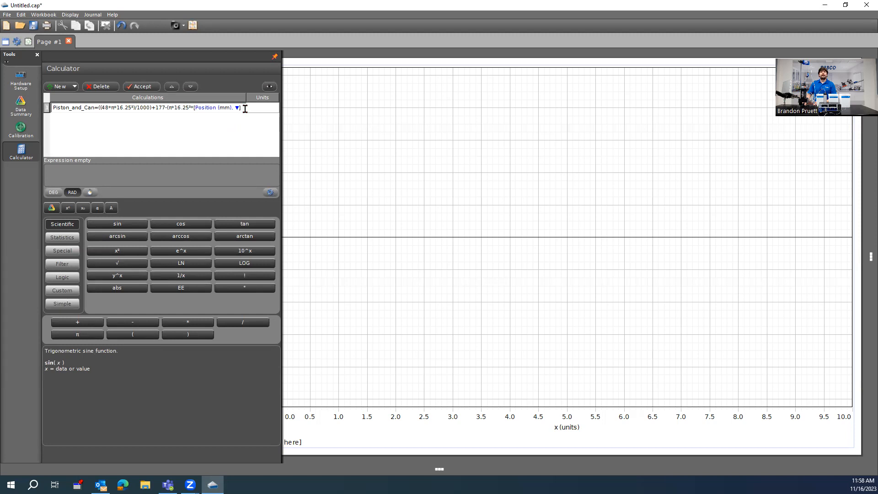
{"action": "mouse_move", "coordinate": [250, 115]}
{"action": "type", "text": "/"}
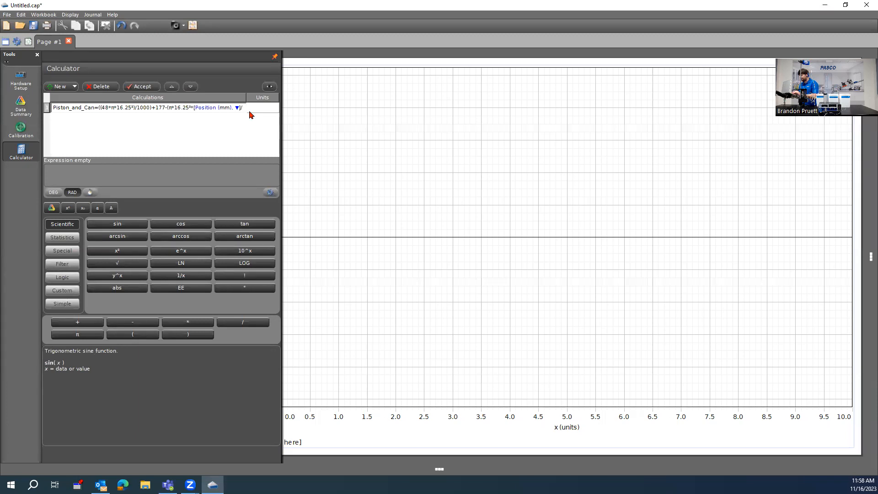
{"action": "type", "text": "1000)"}
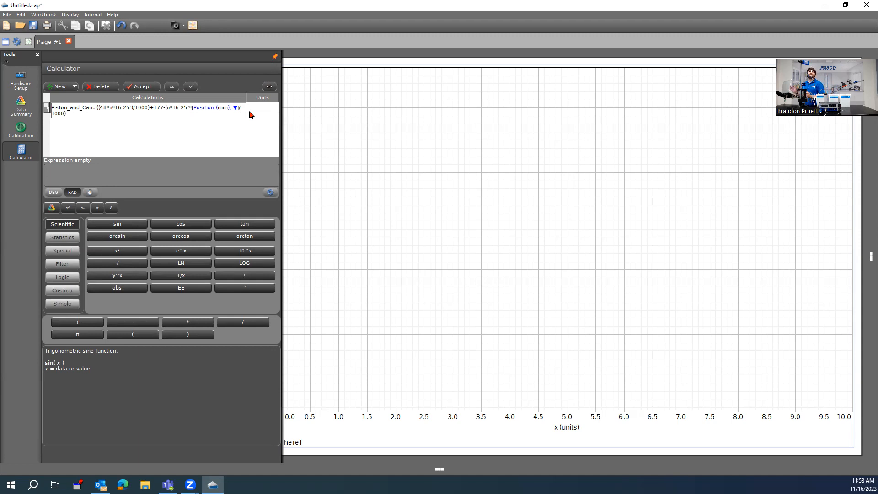
Step: Enter mL as the units of the Piston_and_Can calculation
{"action": "left_click", "coordinate": [142, 86]}
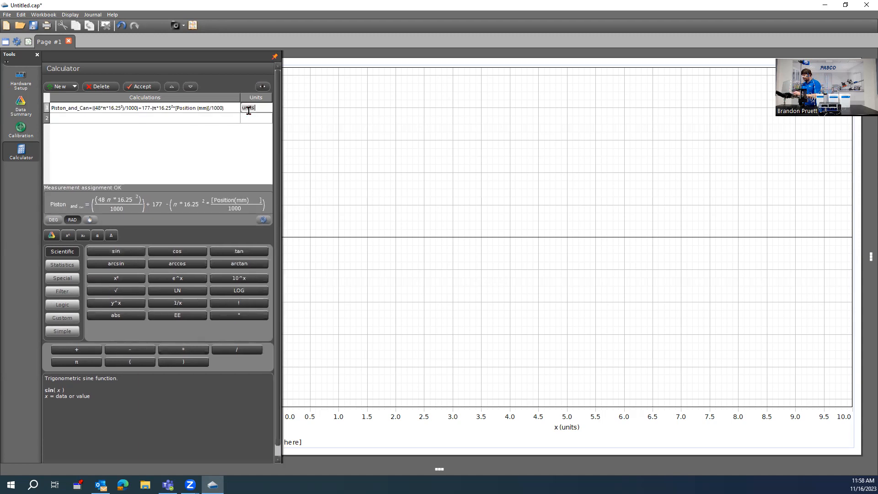
{"action": "type", "text": "mL"}
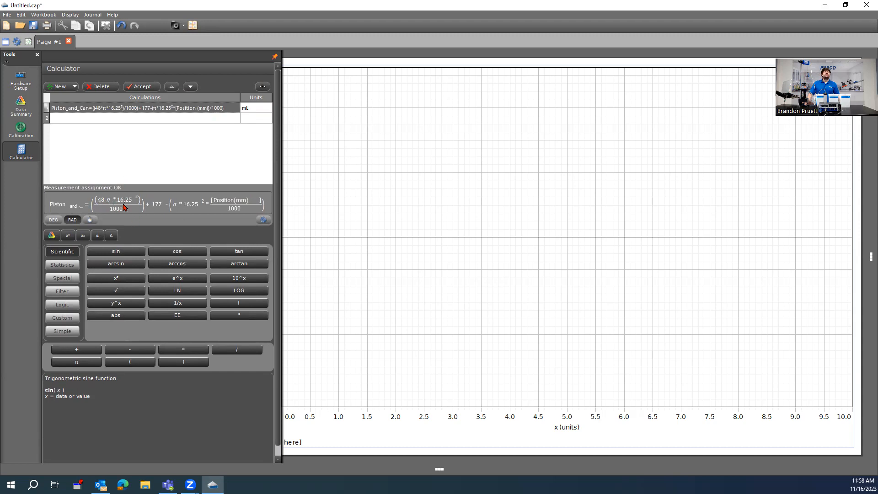
{"action": "mouse_move", "coordinate": [143, 205]}
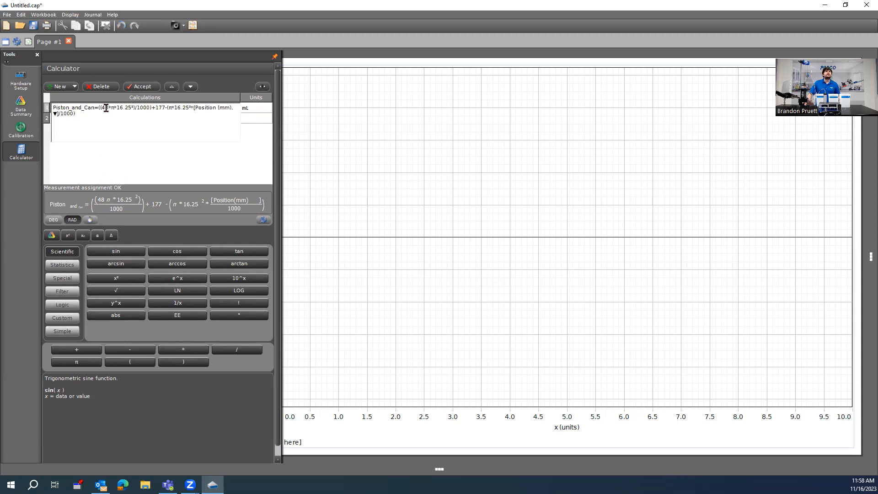
{"action": "mouse_move", "coordinate": [109, 217]}
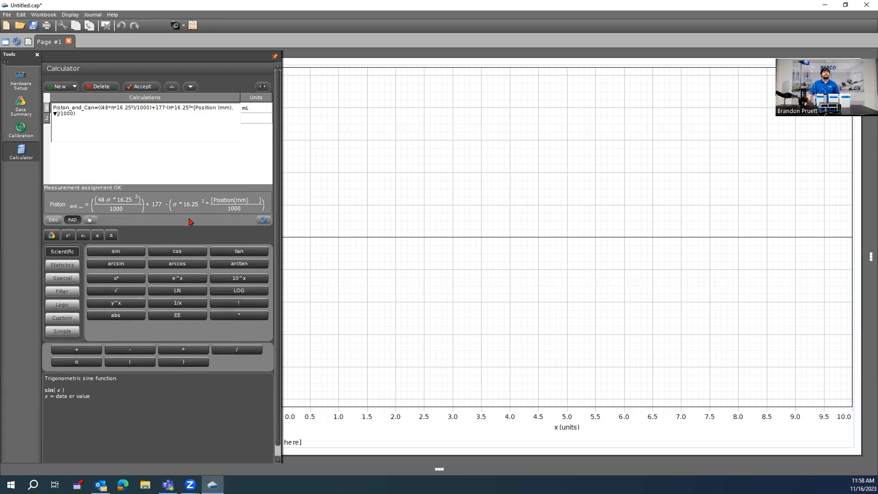
{"action": "mouse_move", "coordinate": [178, 209]}
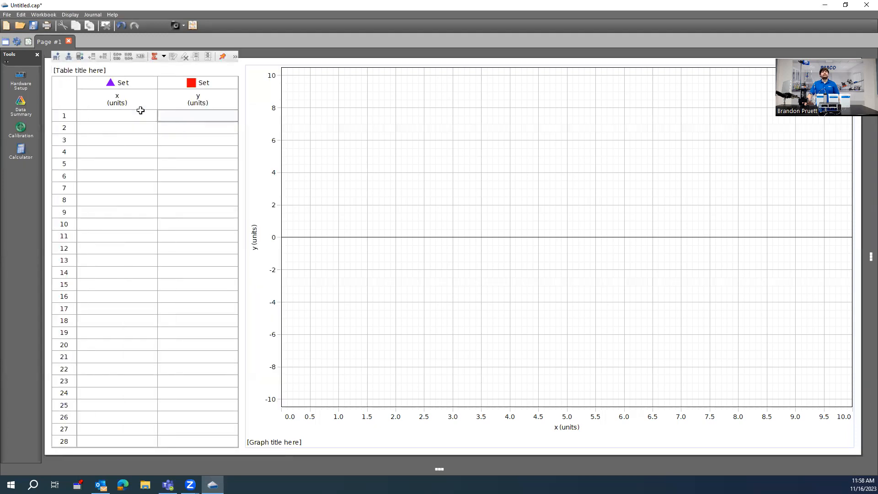
Step: Set the table columns to Piston_and_Can (mL) and Temperature 1 (°C)
{"action": "left_click", "coordinate": [117, 100]}
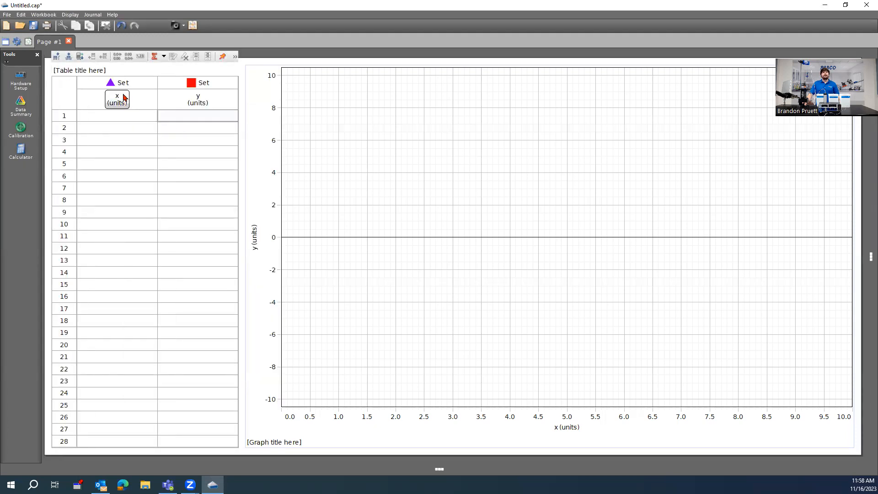
{"action": "right_click", "coordinate": [116, 99]}
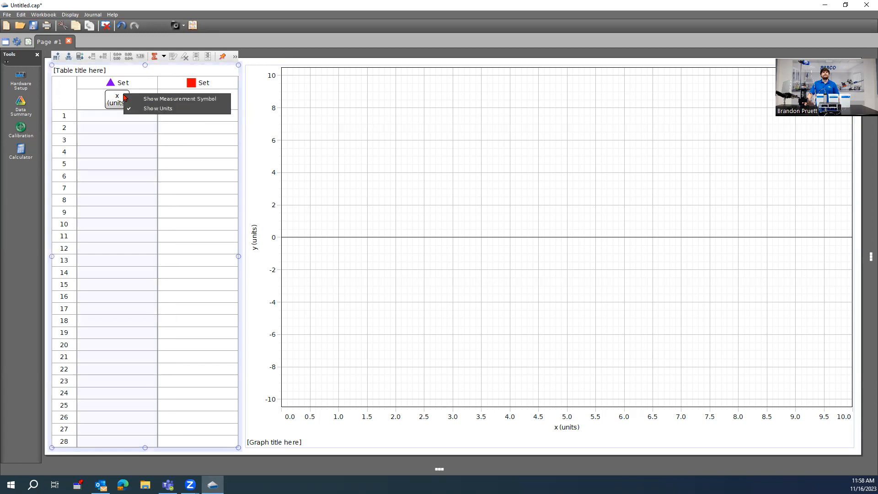
{"action": "left_click", "coordinate": [117, 99]}
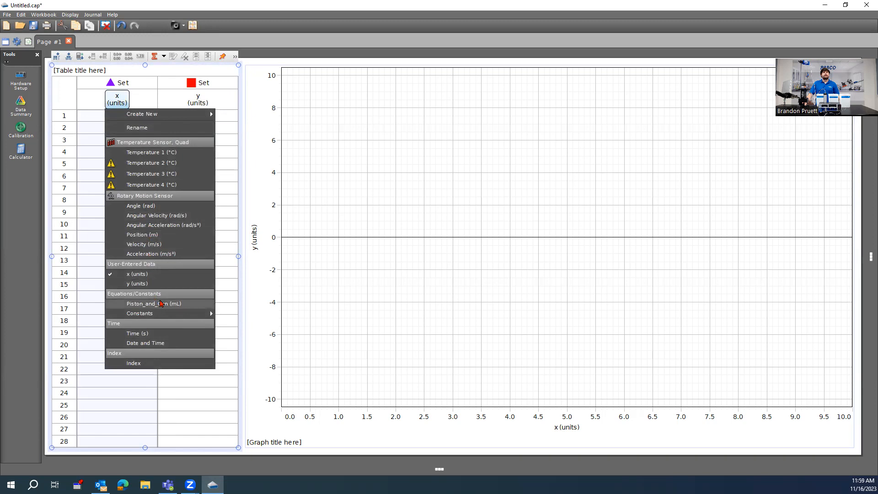
{"action": "left_click", "coordinate": [154, 302]}
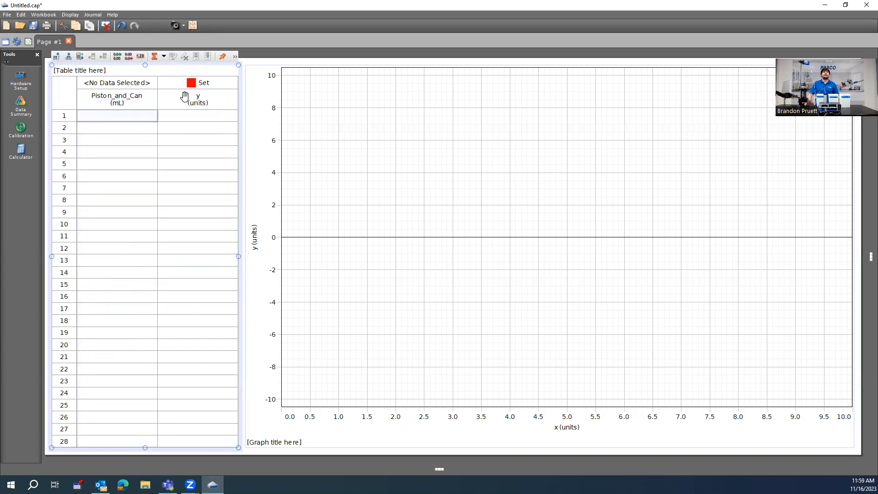
{"action": "left_click", "coordinate": [197, 100]}
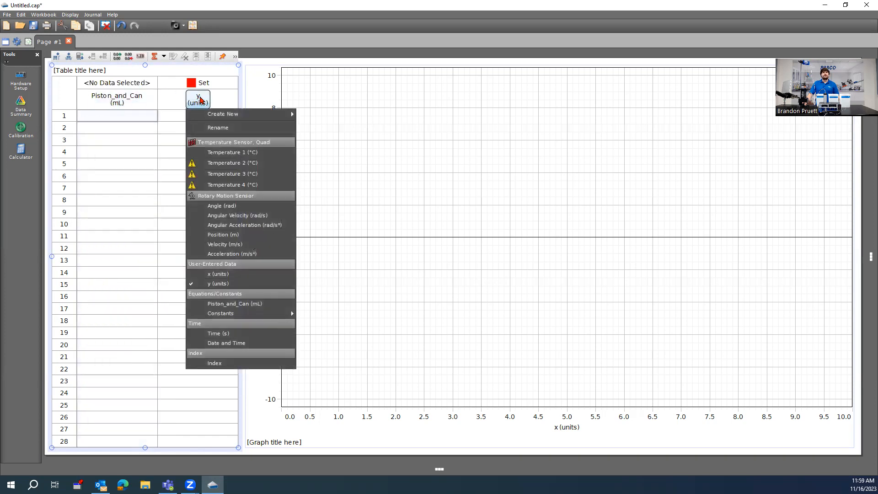
{"action": "left_click", "coordinate": [232, 152]}
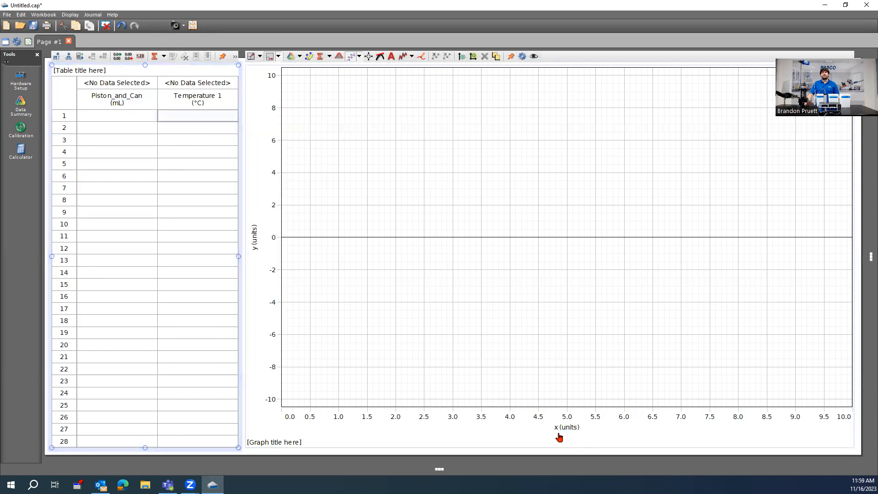
Step: Graph Piston_and_Can (mL) versus Temperature 1 (°C), then open Hardware Setup
{"action": "left_click", "coordinate": [566, 426]}
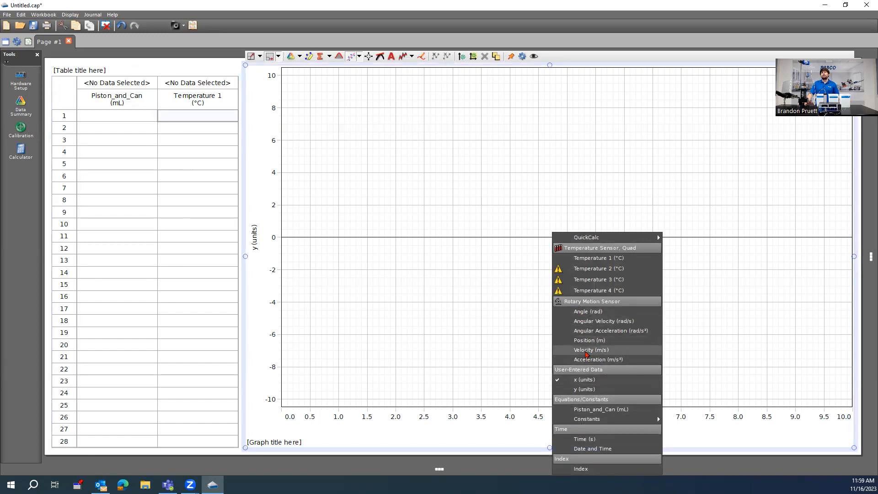
{"action": "mouse_move", "coordinate": [587, 369]}
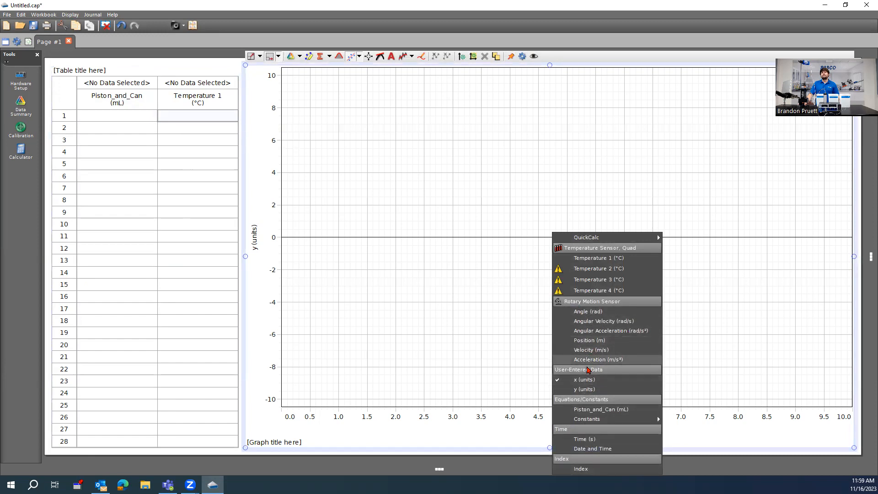
{"action": "left_click", "coordinate": [599, 258]}
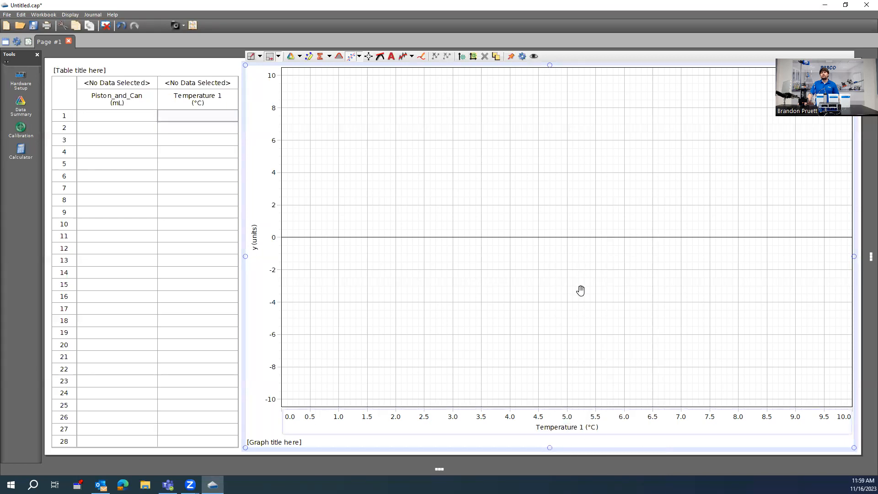
{"action": "left_click", "coordinate": [255, 236]}
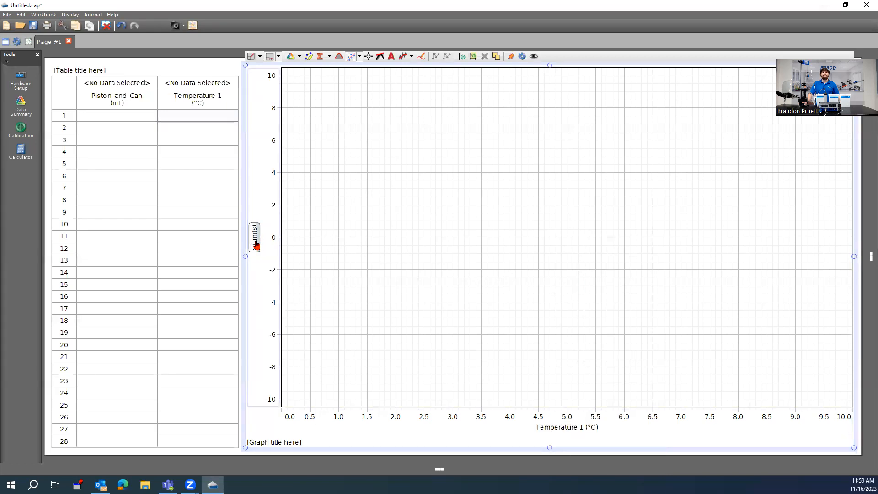
{"action": "left_click", "coordinate": [255, 235]}
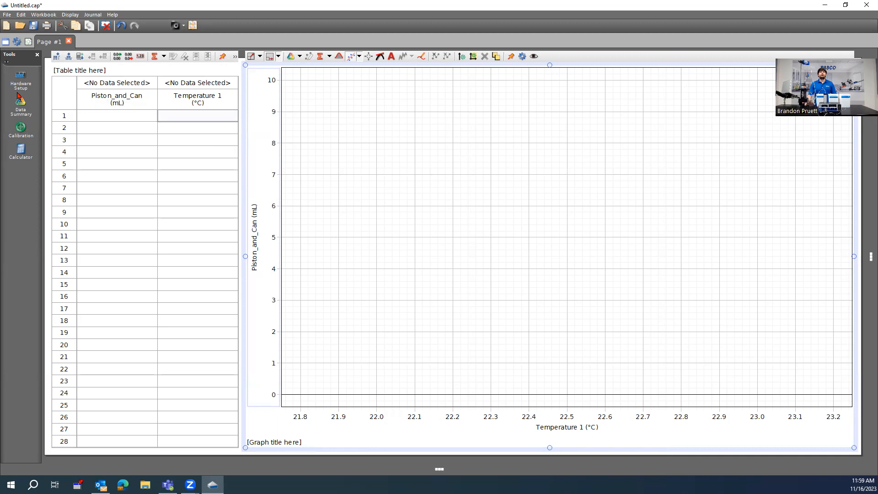
{"action": "left_click", "coordinate": [20, 78]}
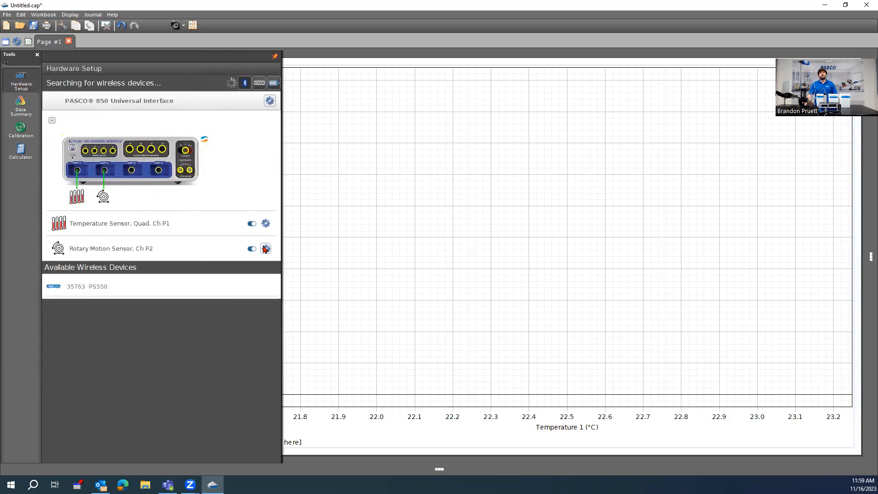
Step: Disable zero-at-start for the Rotary Motion Sensor, zero it now, and confirm
{"action": "left_click", "coordinate": [265, 248]}
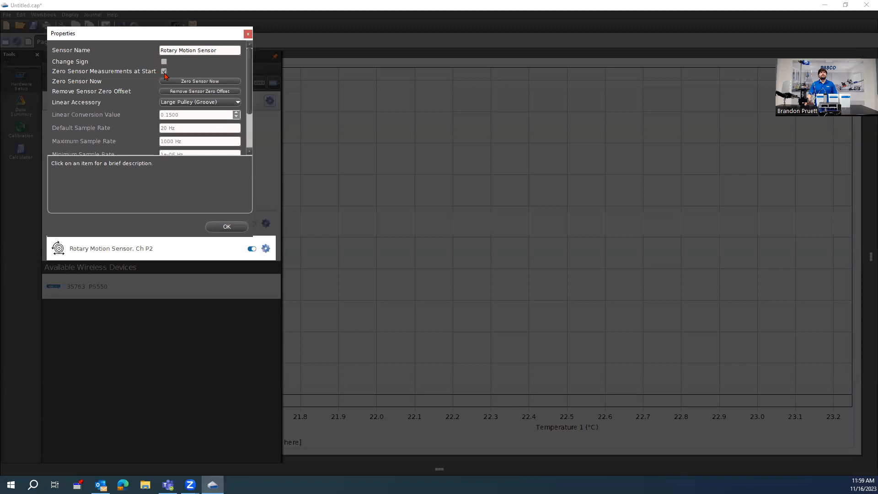
{"action": "left_click", "coordinate": [165, 72]}
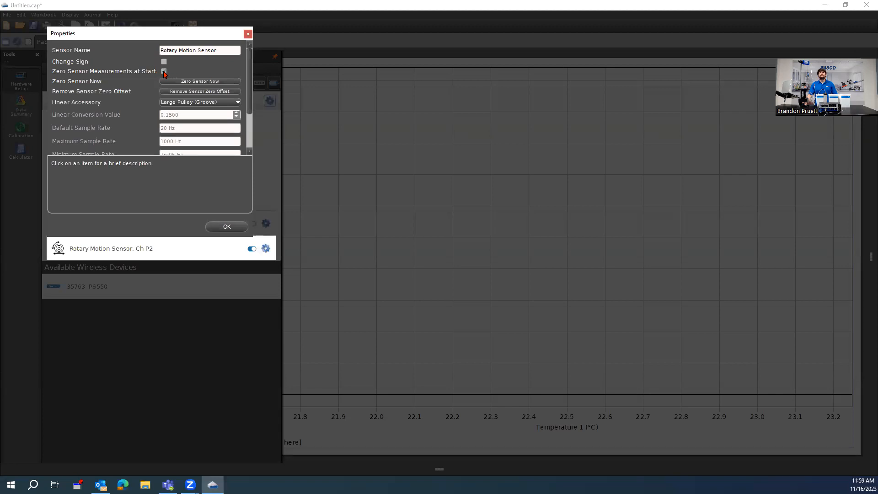
{"action": "left_click", "coordinate": [104, 72]}
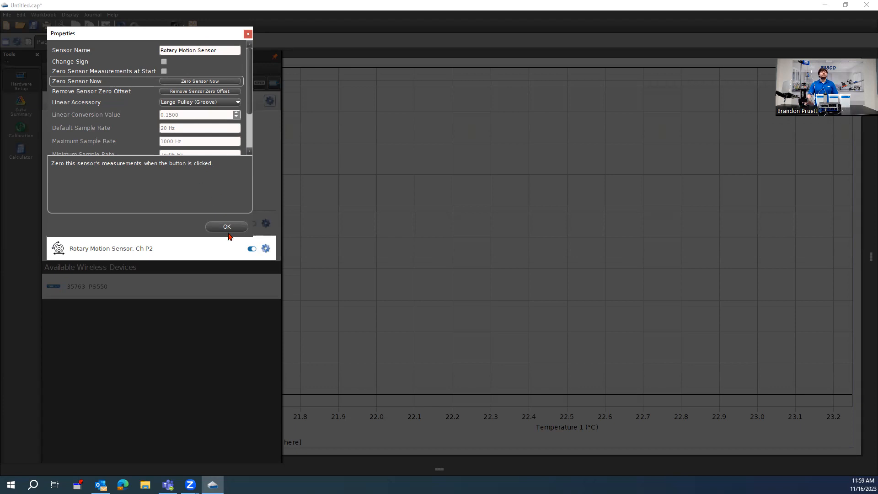
{"action": "left_click", "coordinate": [227, 227]}
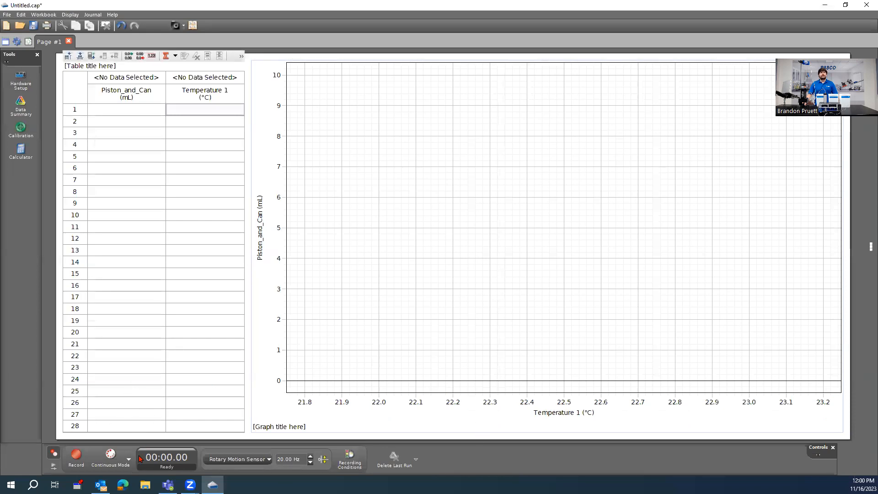
Step: Switch the Controls palette from Continuous Mode to Keep Mode
{"action": "left_click", "coordinate": [111, 458]}
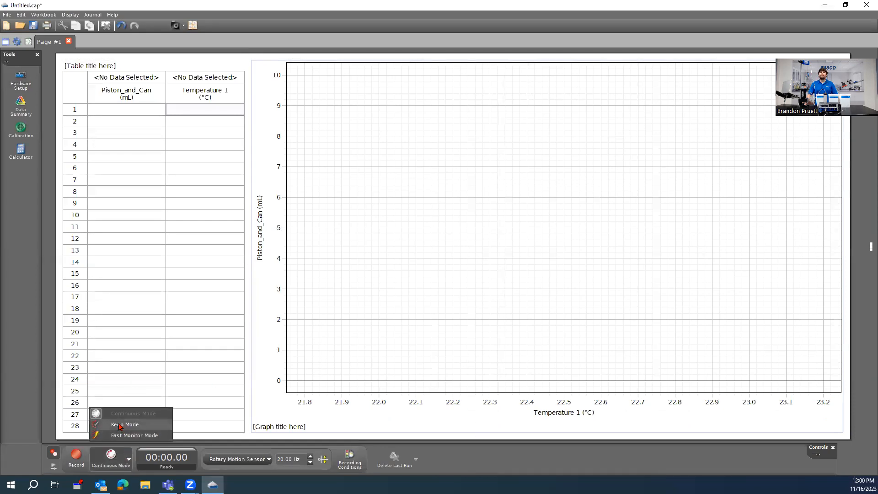
{"action": "left_click", "coordinate": [124, 424]}
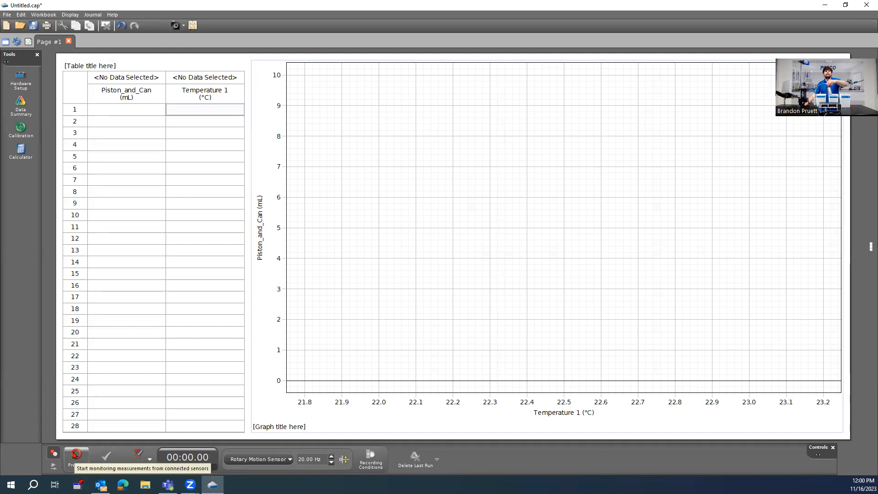
Step: Start recording and keep samples at about 50 °C, 21 °C and 3 °C
{"action": "left_click", "coordinate": [76, 455]}
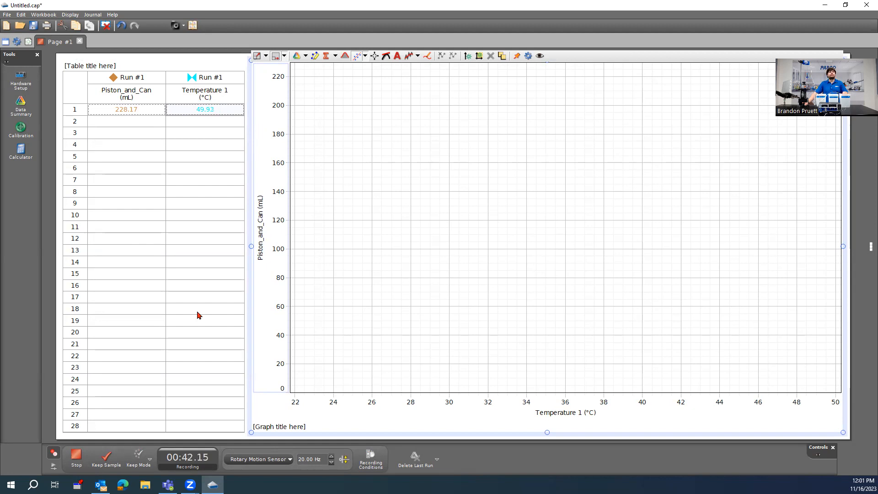
{"action": "left_click", "coordinate": [105, 458]}
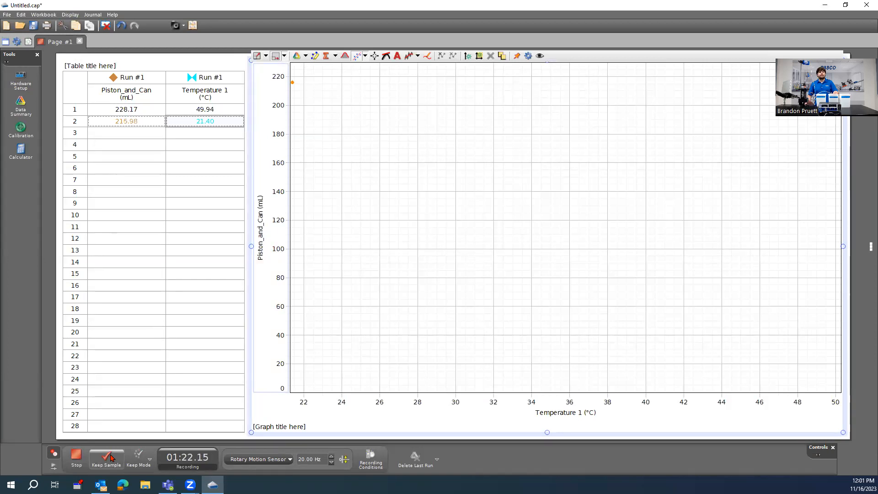
{"action": "left_click", "coordinate": [106, 458]}
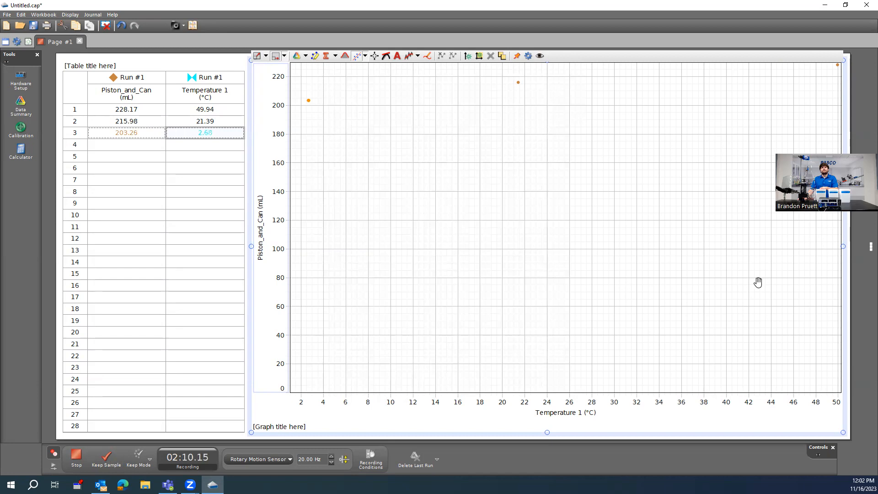
{"action": "mouse_move", "coordinate": [714, 288]}
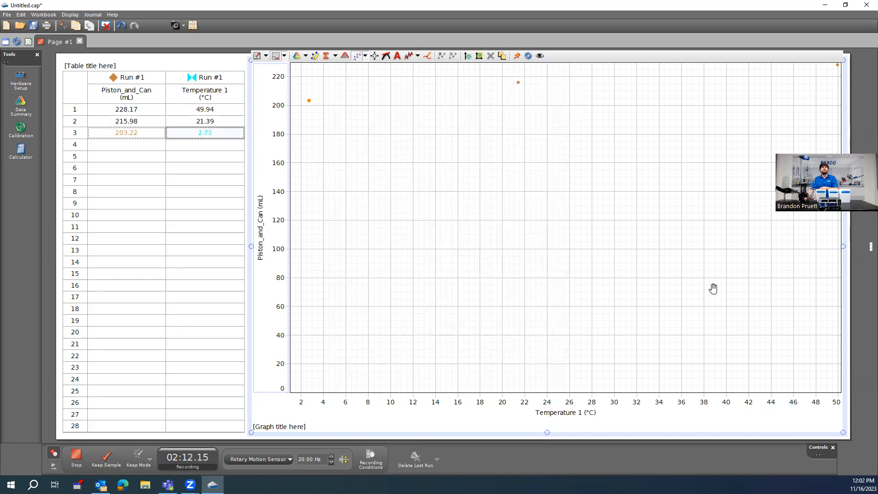
{"action": "mouse_move", "coordinate": [709, 290]}
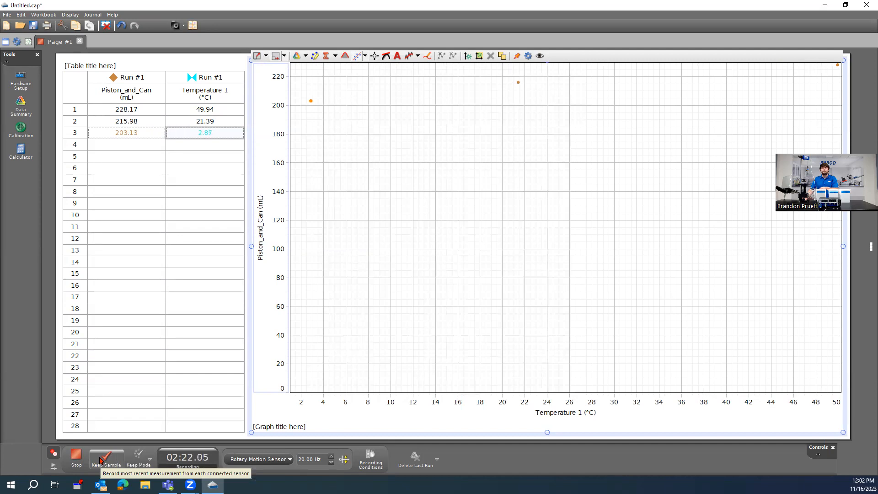
{"action": "left_click", "coordinate": [105, 456]}
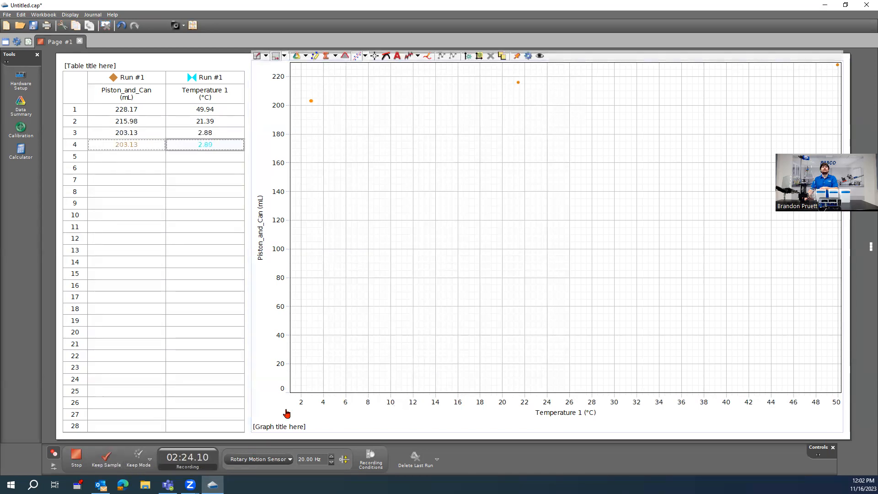
Step: Stop the run and change the graph's temperature unit from °C to K
{"action": "left_click", "coordinate": [76, 460]}
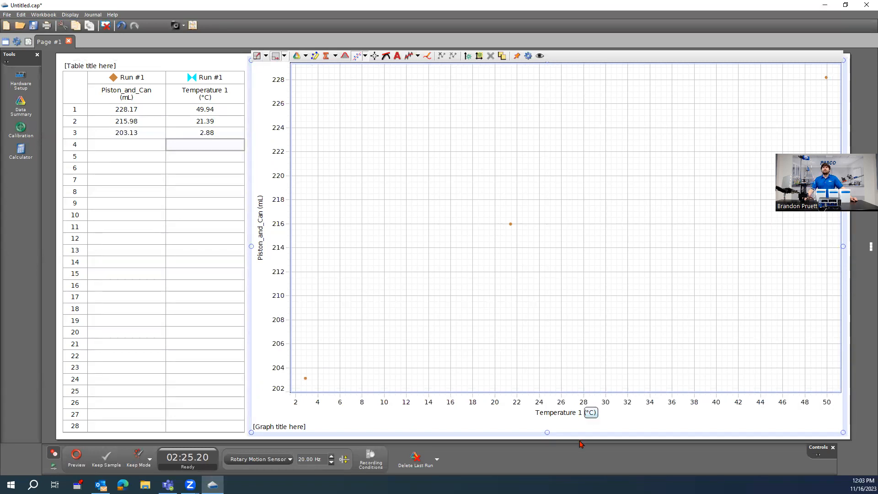
{"action": "left_click", "coordinate": [589, 412]}
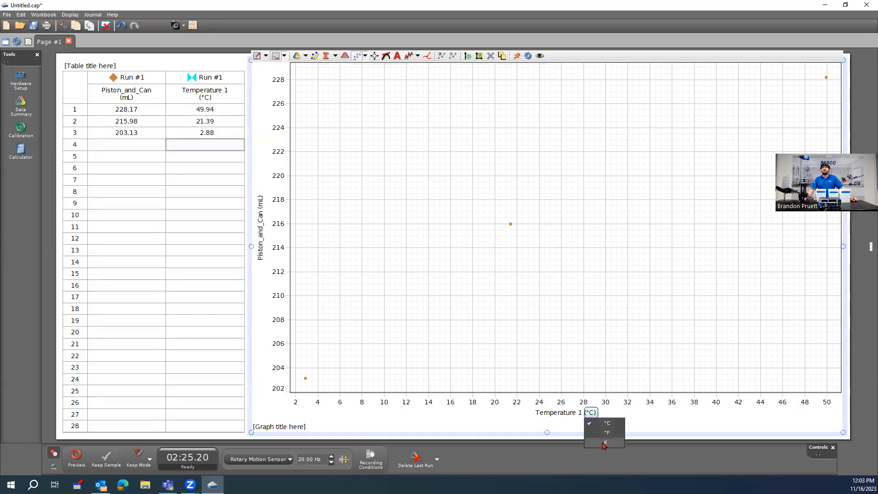
{"action": "left_click", "coordinate": [605, 443]}
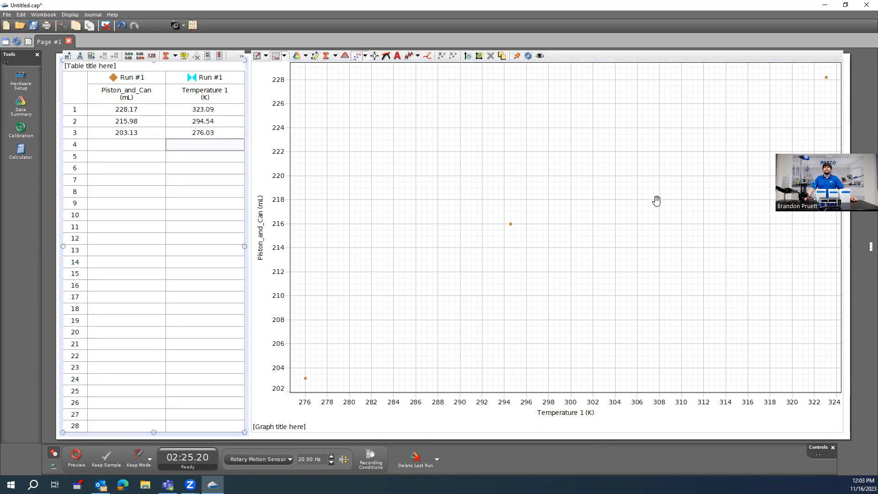
{"action": "mouse_move", "coordinate": [397, 82]}
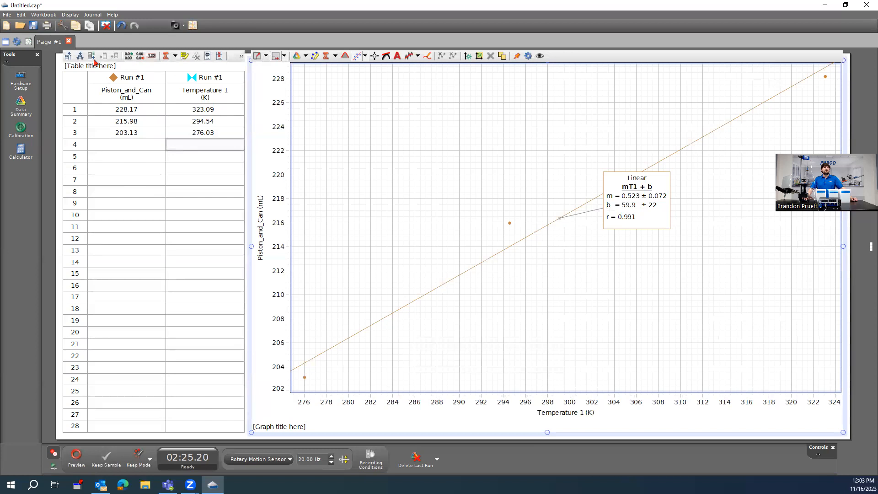
{"action": "mouse_move", "coordinate": [80, 56]}
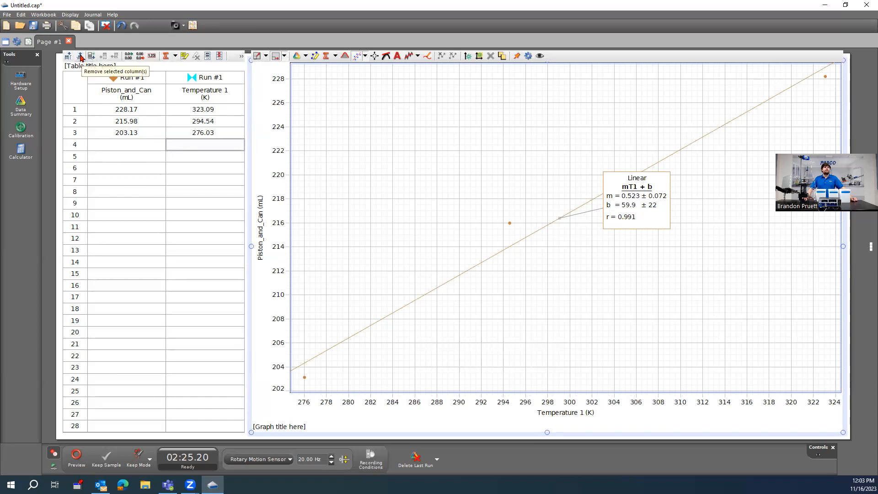
{"action": "mouse_move", "coordinate": [90, 55]}
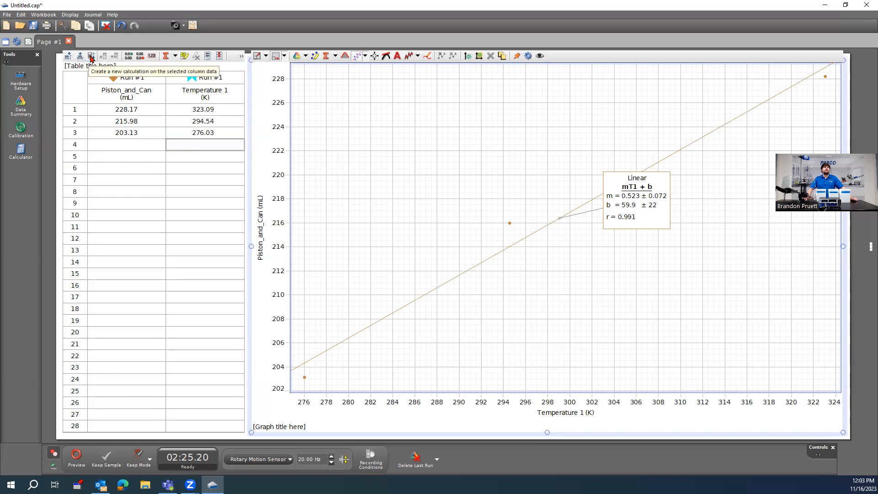
Step: Add a third table column and set it to Create New > User-Entered Data
{"action": "left_click", "coordinate": [90, 56]}
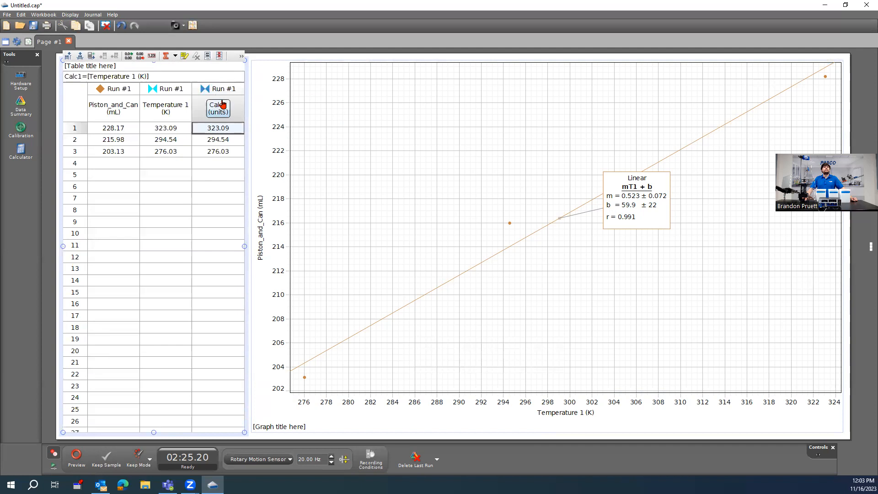
{"action": "left_click", "coordinate": [218, 108]}
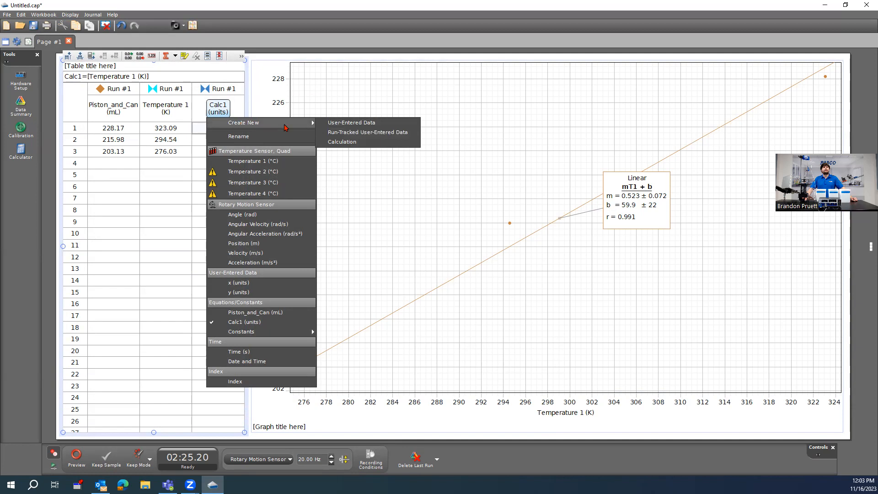
{"action": "left_click", "coordinate": [350, 122]}
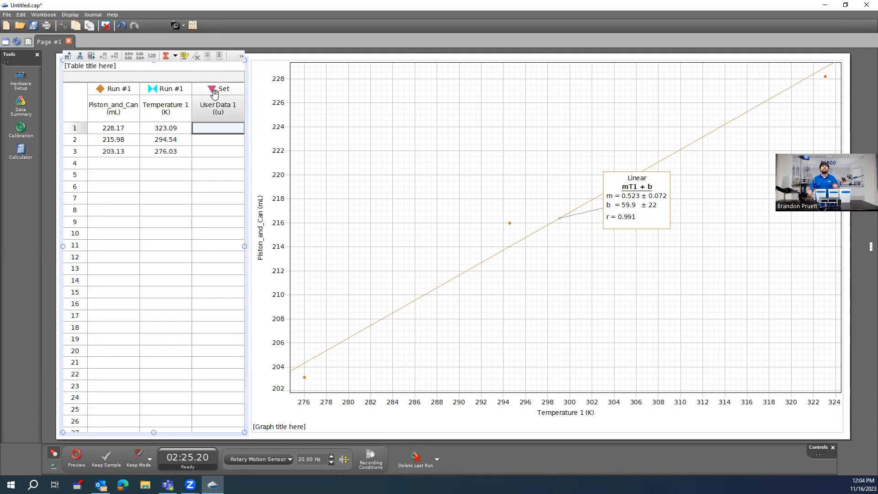
{"action": "mouse_move", "coordinate": [65, 98]}
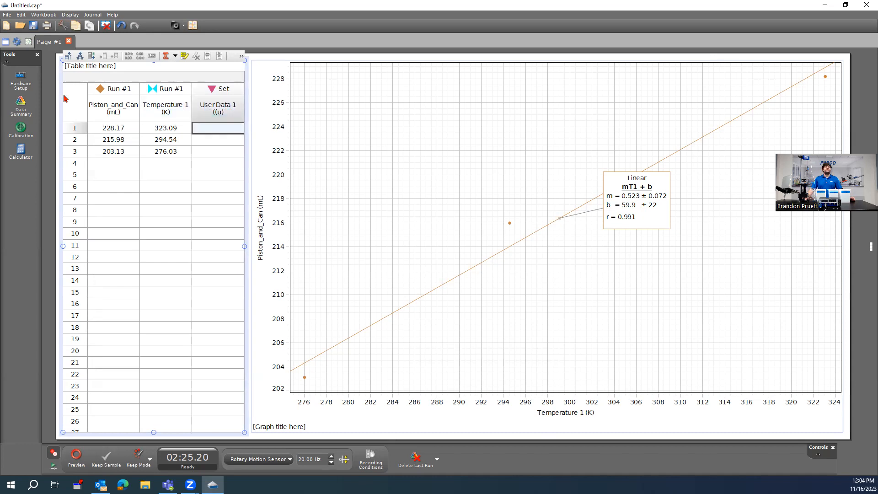
Step: In the Calculator, clear Calc1 and begin the formula V/T = Piston_and_Can
{"action": "left_click", "coordinate": [21, 150]}
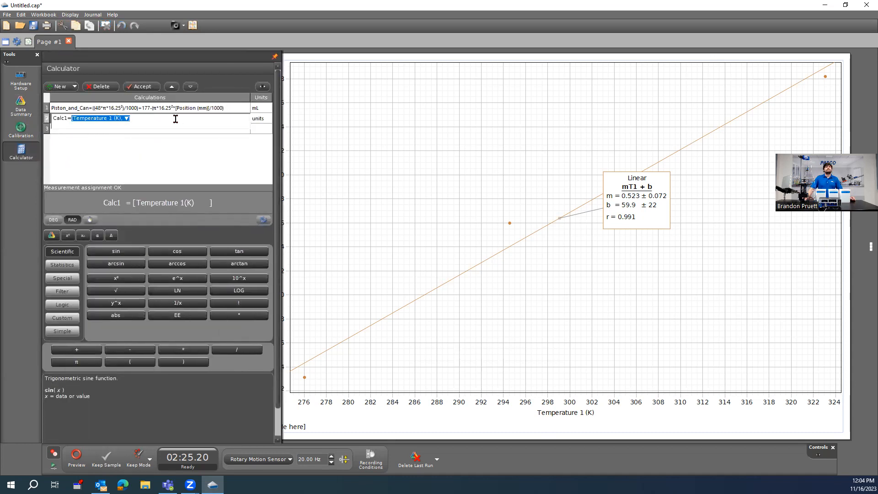
{"action": "key", "text": "Delete"}
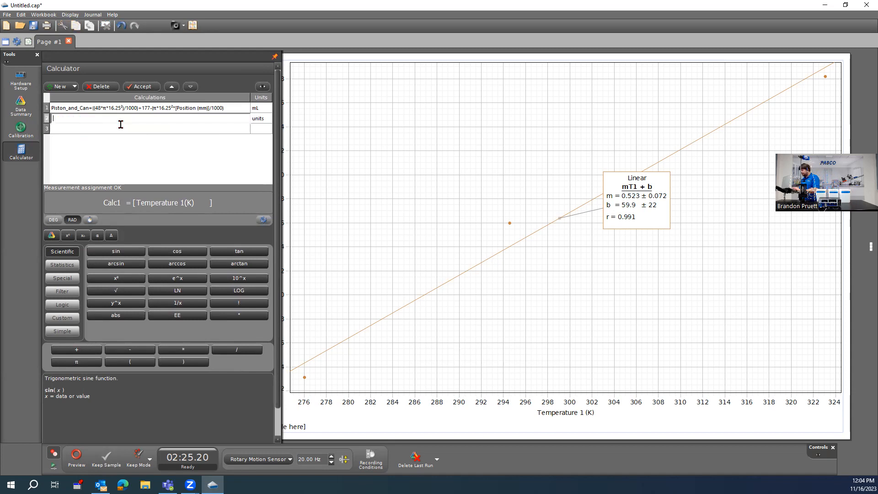
{"action": "type", "text": "V/T="}
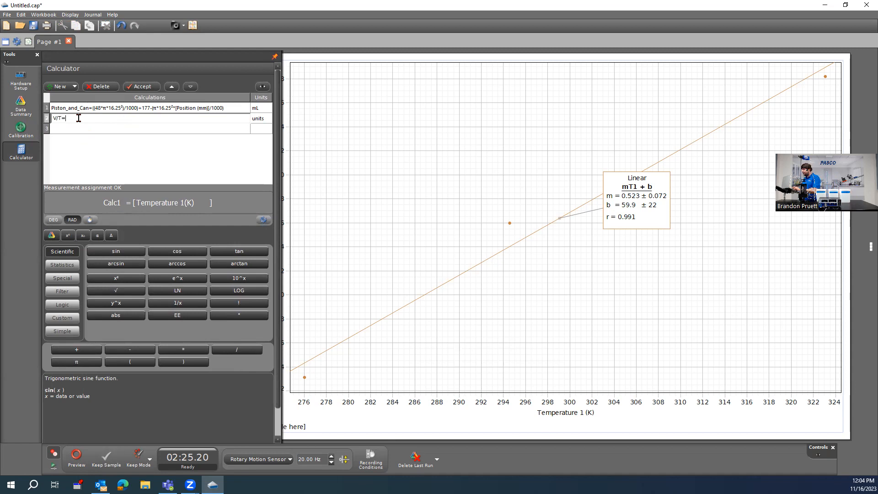
{"action": "type", "text": "piston"}
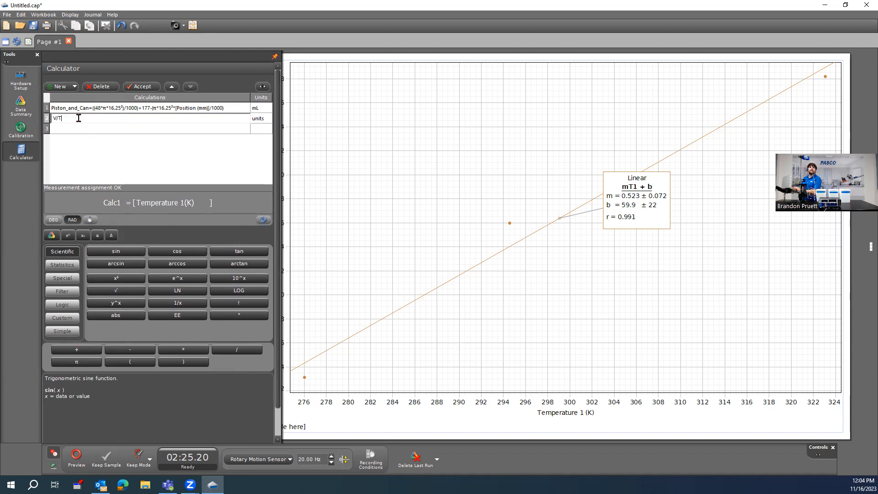
{"action": "type", "text": "=Pir"}
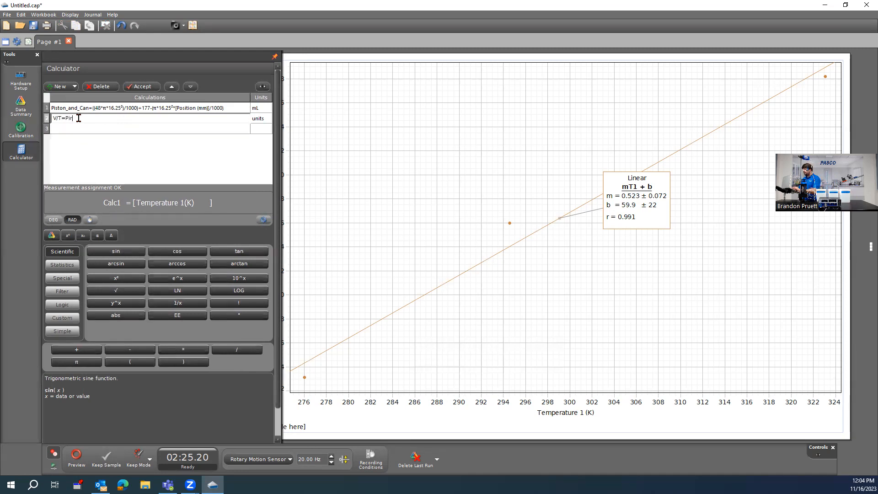
{"action": "type", "text": "Piston_and_Can"}
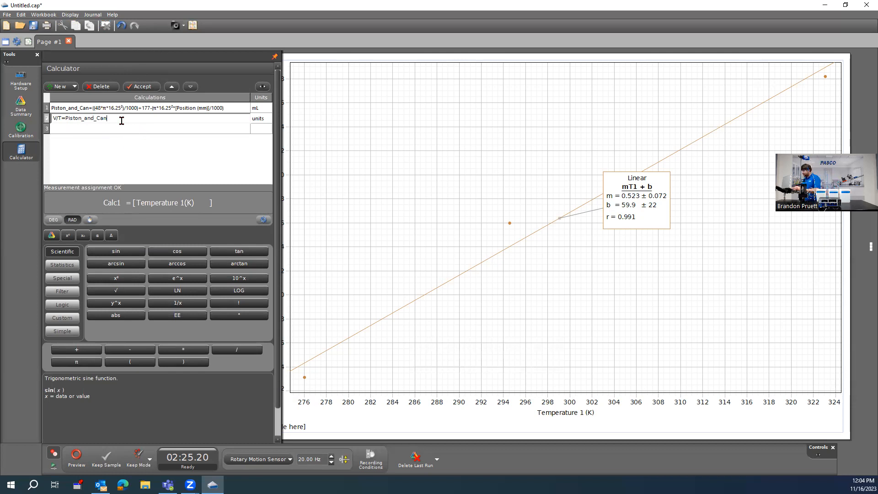
Step: Divide by Temperature 1 (K) and give the calculation units of mL/K
{"action": "type", "text": "/"}
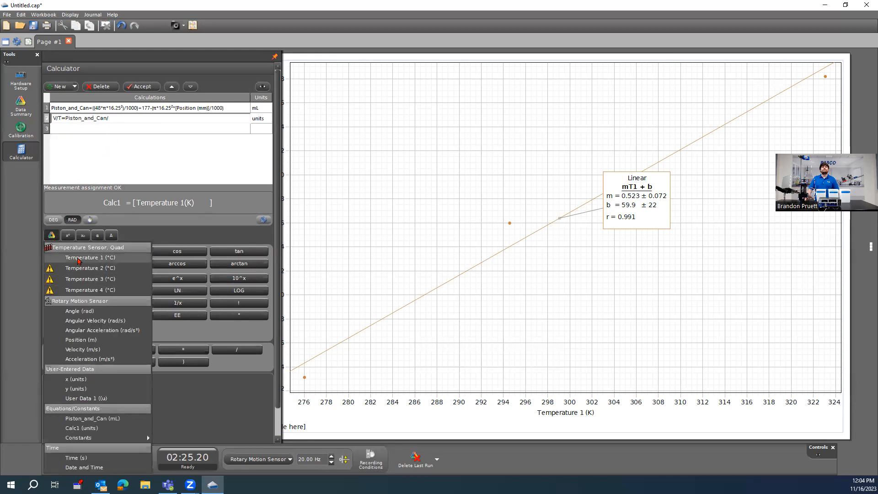
{"action": "left_click", "coordinate": [90, 257]}
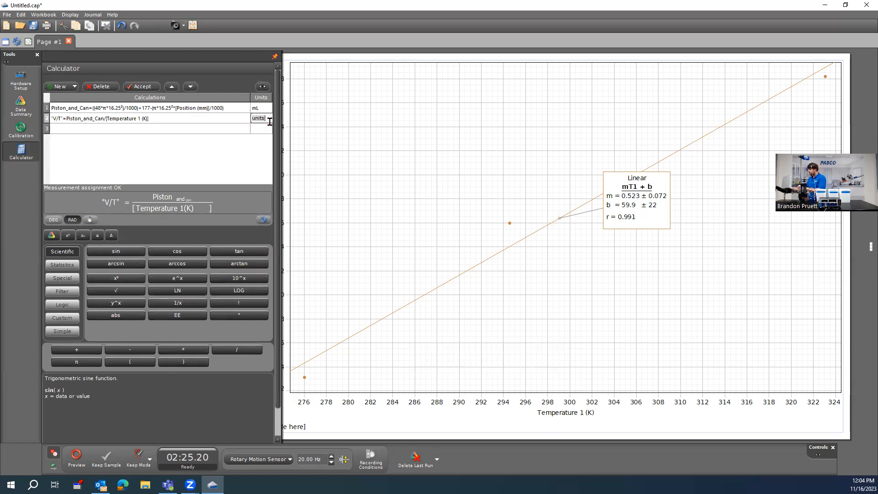
{"action": "type", "text": "mL/K"}
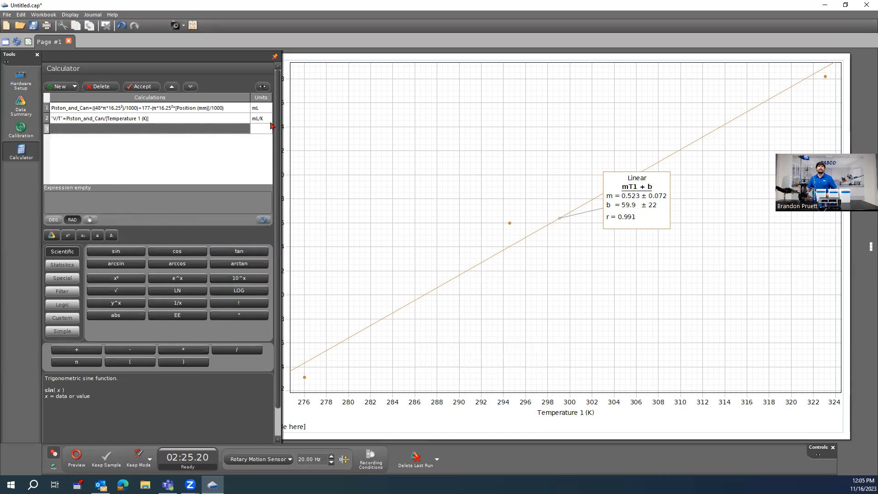
{"action": "mouse_move", "coordinate": [148, 124]}
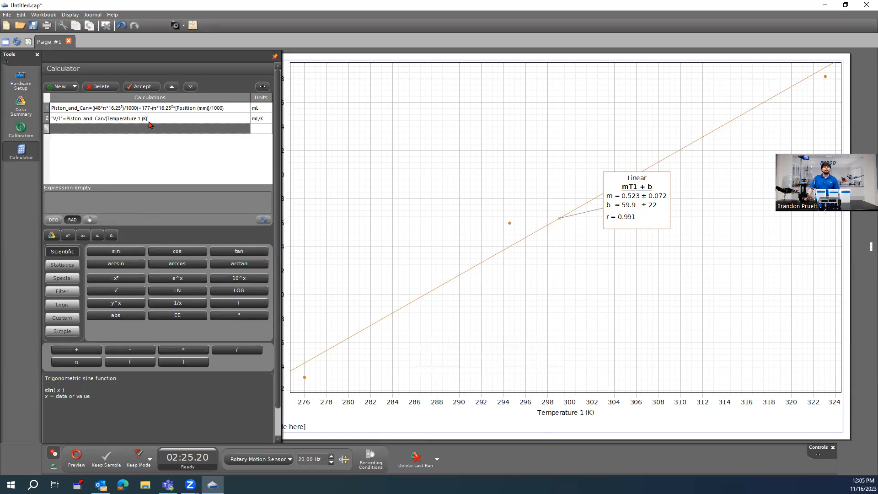
{"action": "left_click", "coordinate": [101, 118]}
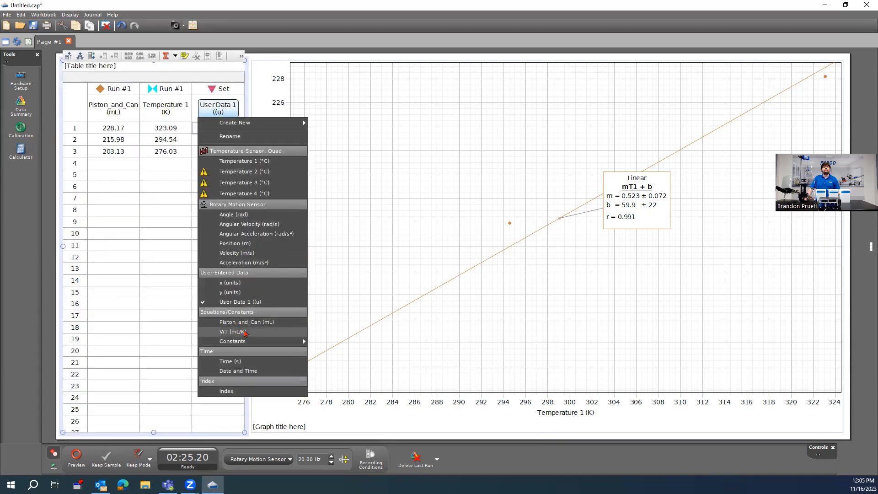
Step: Set the third column's data to V/T (mL/K) from Equations/Constants
{"action": "left_click", "coordinate": [230, 332]}
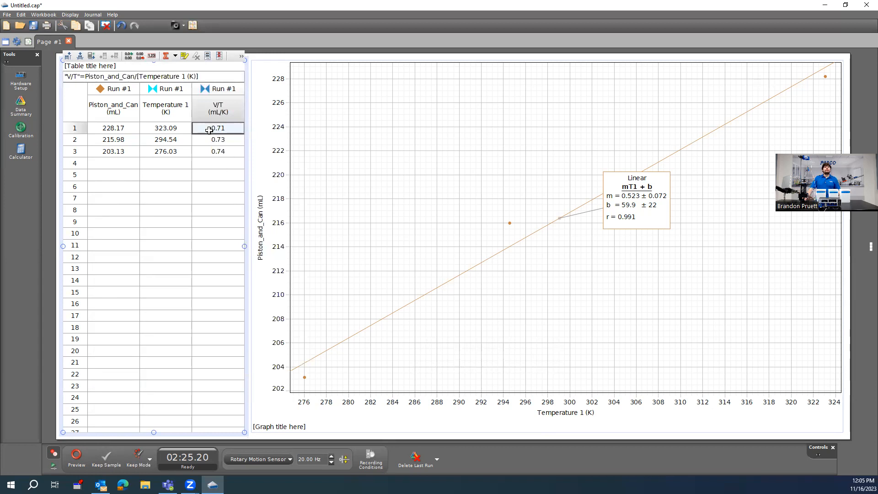